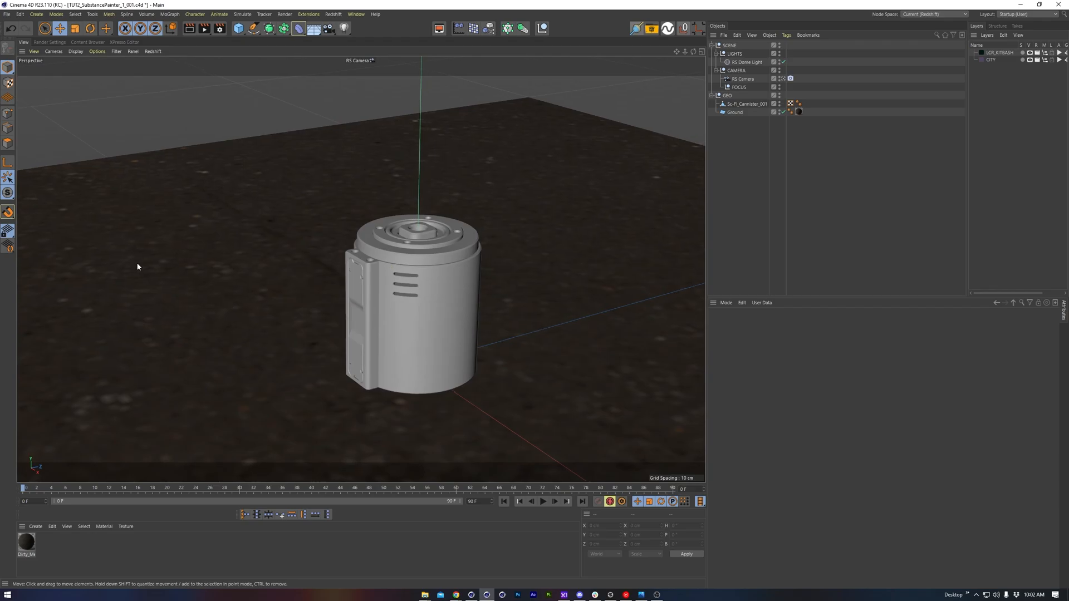
Select the Sci-Fi_Canister_001 model and bring up the layout-switch popup menu
click(548, 595)
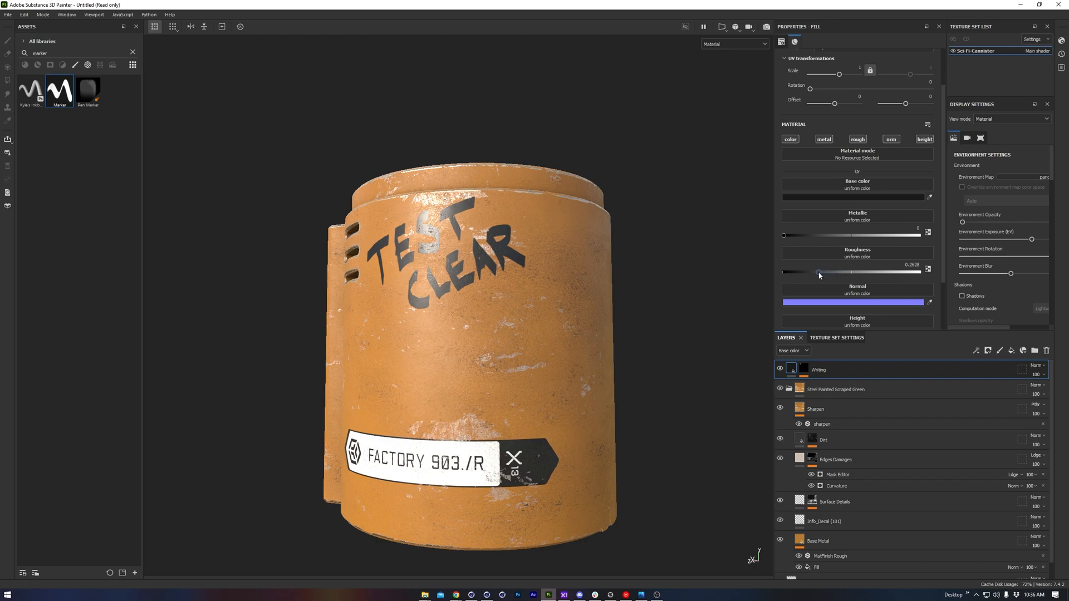
click(546, 595)
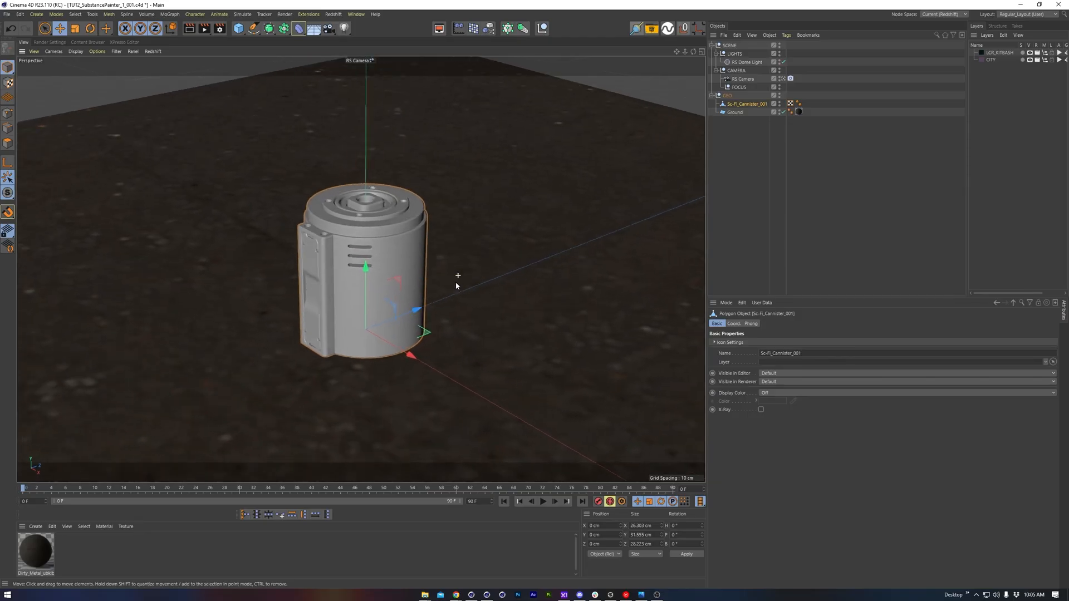
right_click(457, 286)
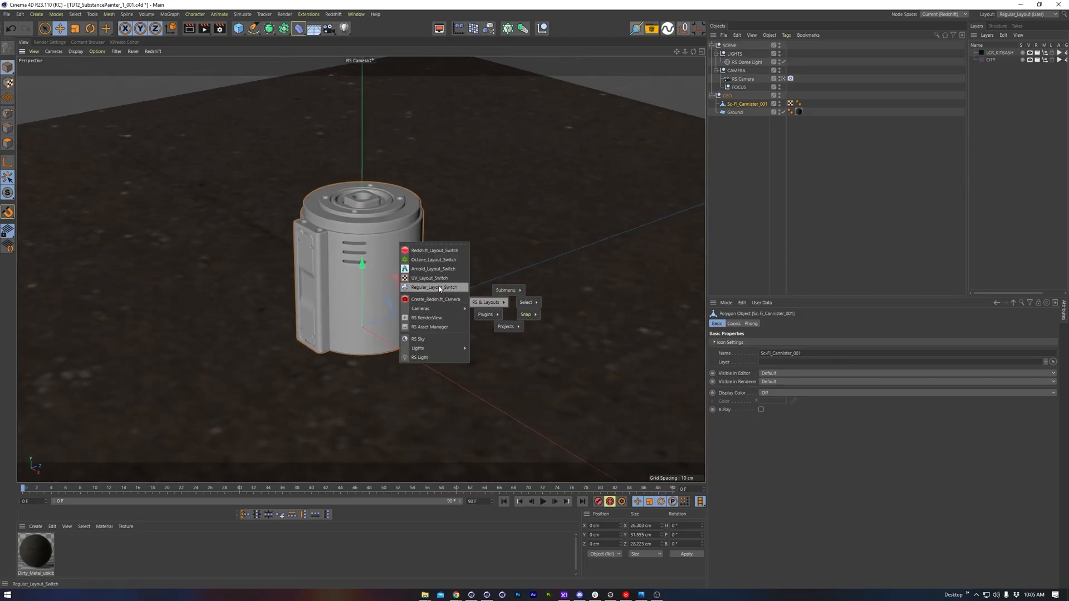
Switch to UV_Layout_Switch, enter polygon mode and pack the canister UVs (Rectangular, 4096)
click(430, 278)
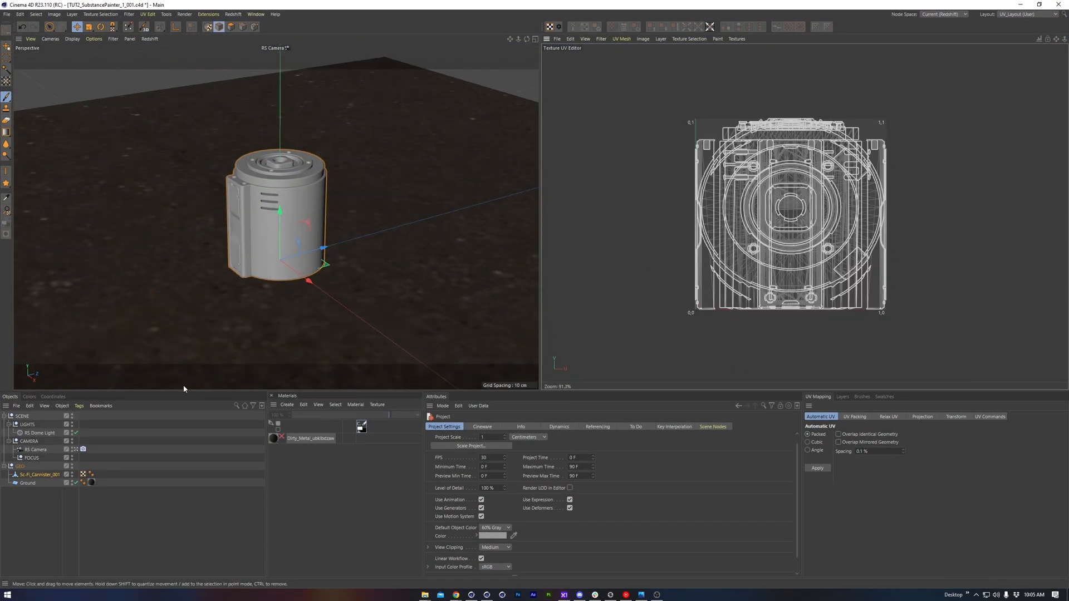
click(39, 474)
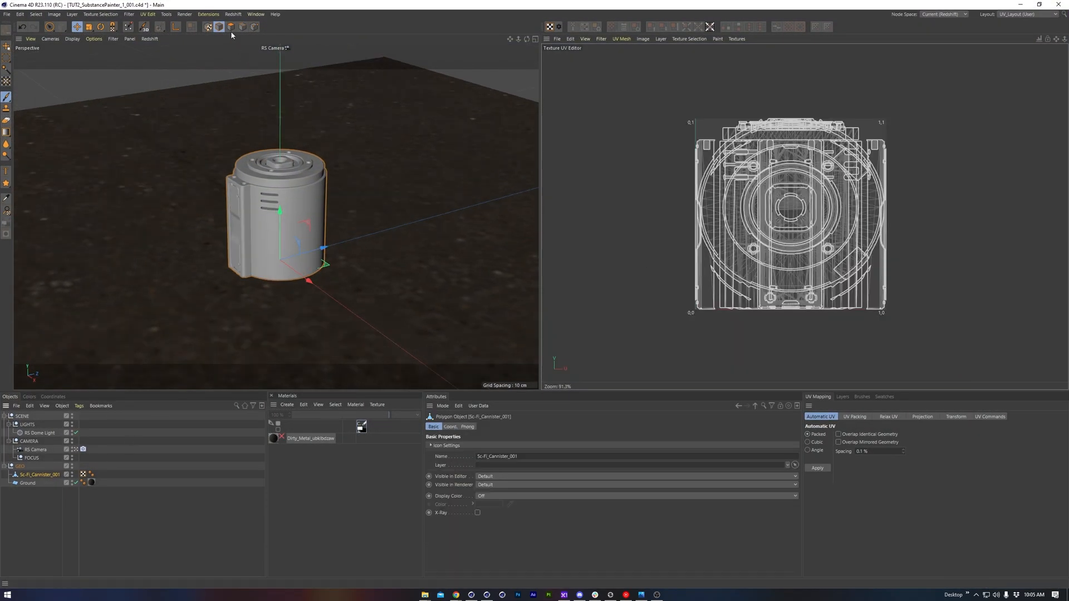
click(854, 416)
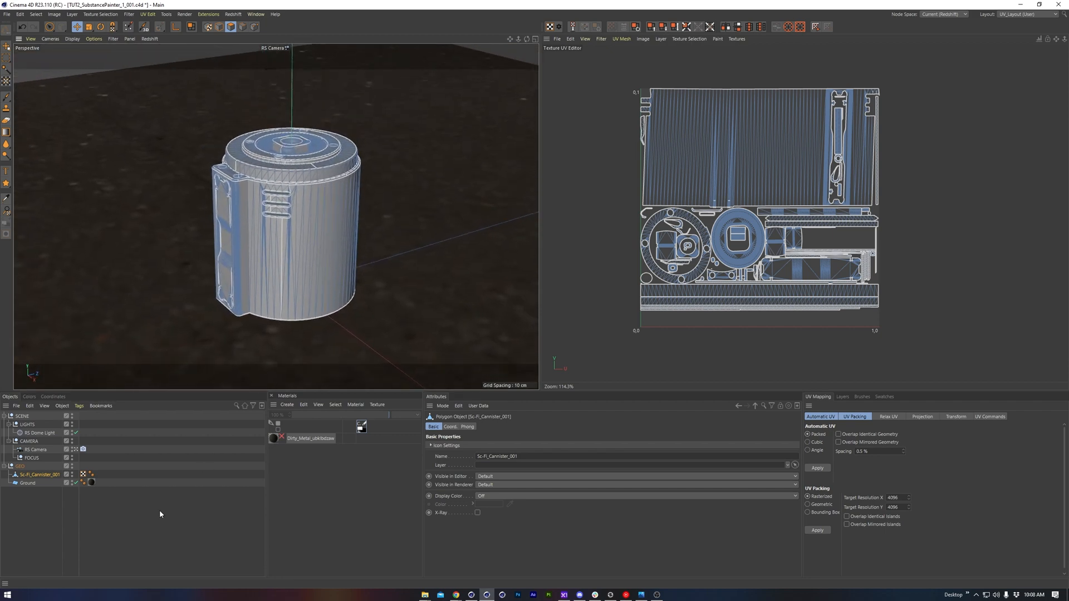
Create a material named Sci-Fi-Canister and assign it to the canister
click(271, 439)
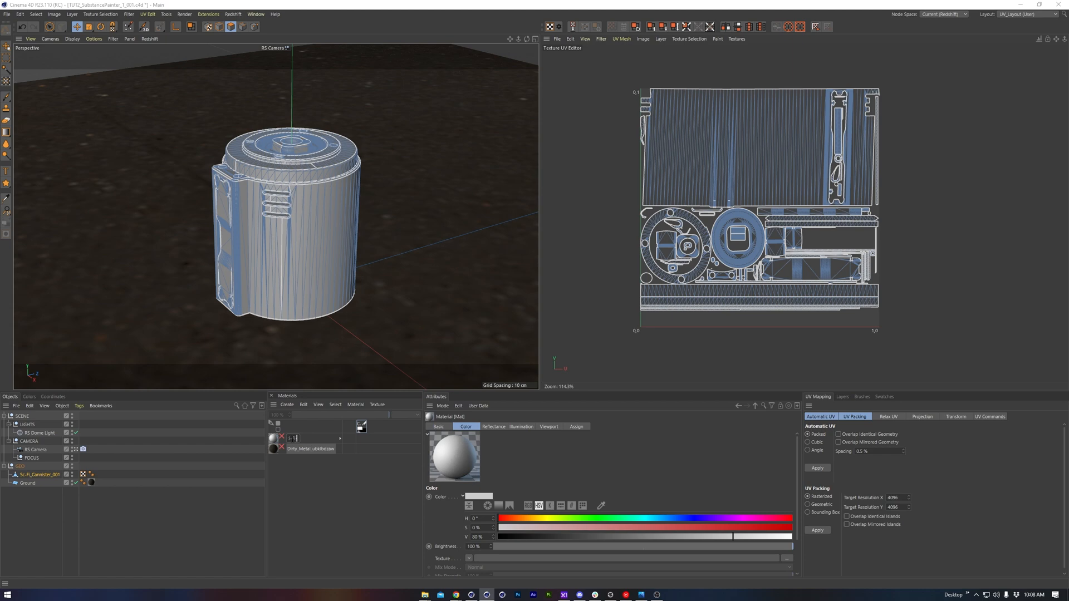
double_click(305, 439)
text(Sci-Fi_Cannister)
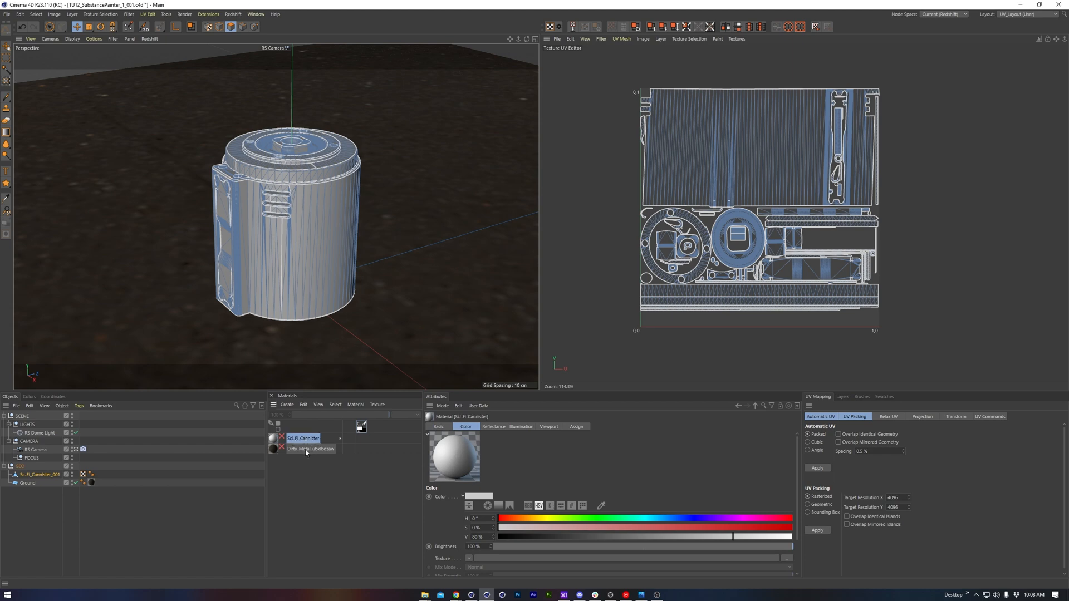
click(90, 475)
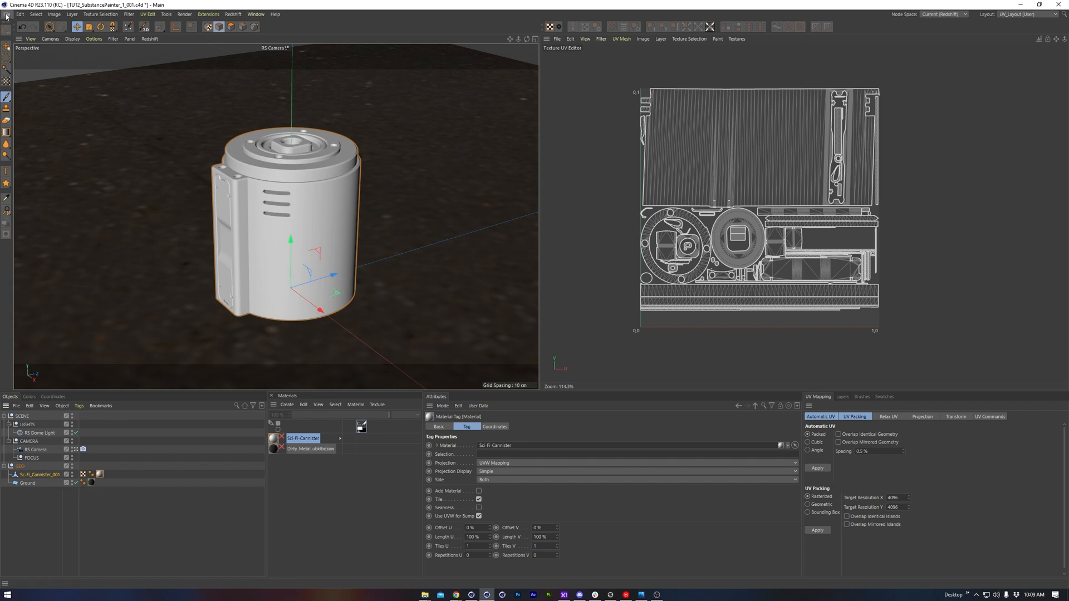
Export the canister model as FBX for texturing
click(14, 13)
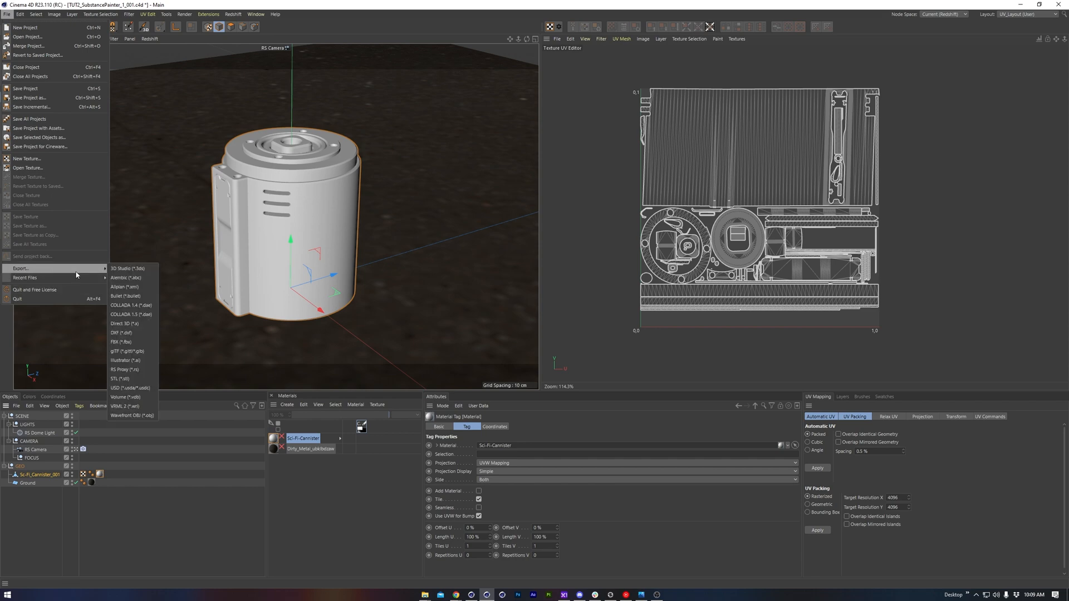
click(120, 342)
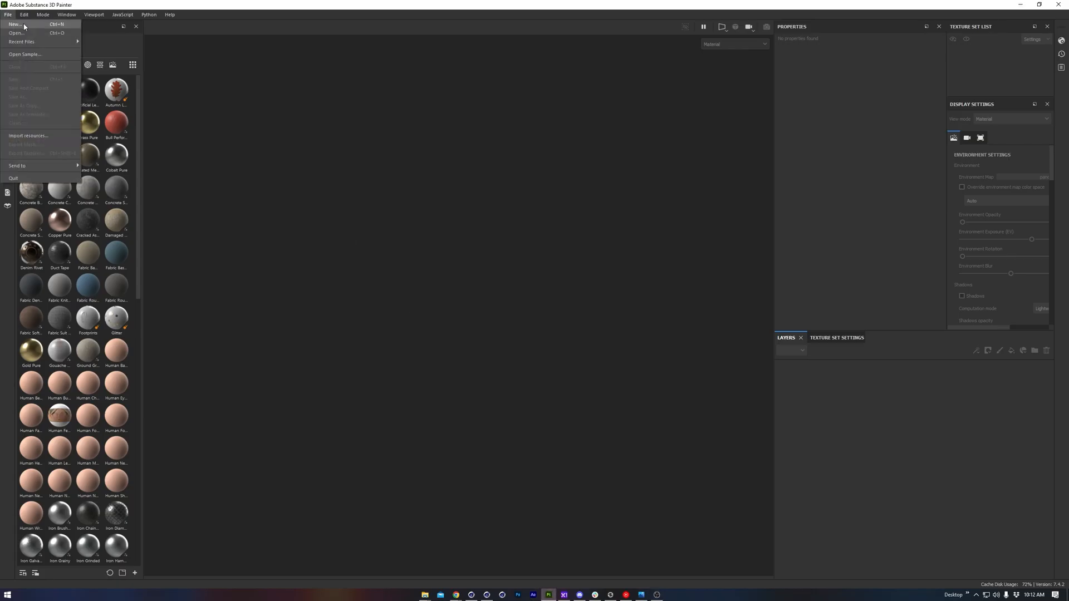
Start a new project from Sci-Fi_Canister_001.fbx at 4096 resolution with the chosen normal format
click(13, 25)
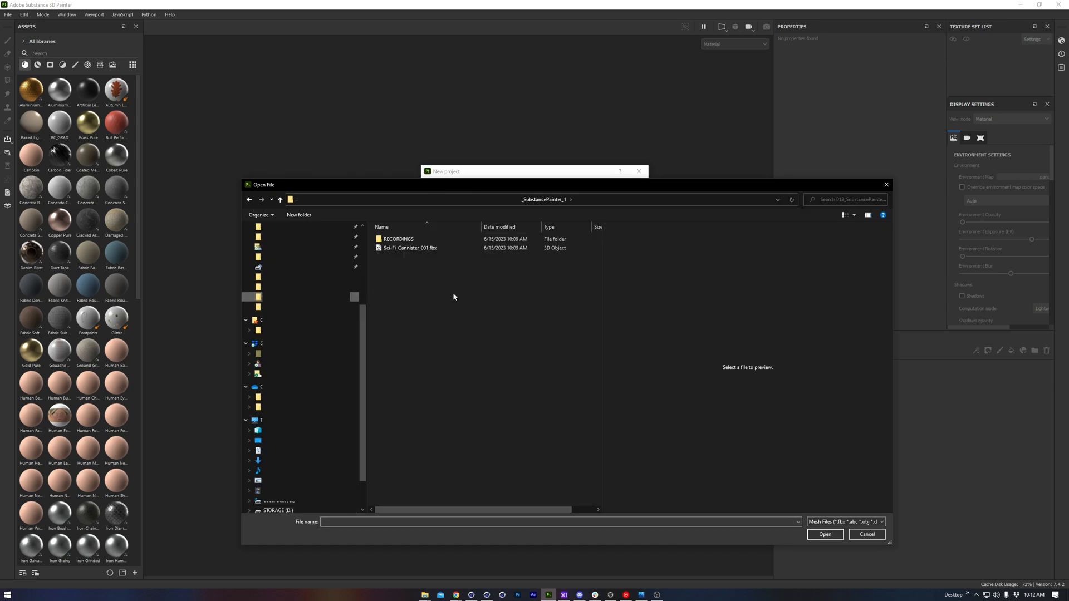
click(825, 534)
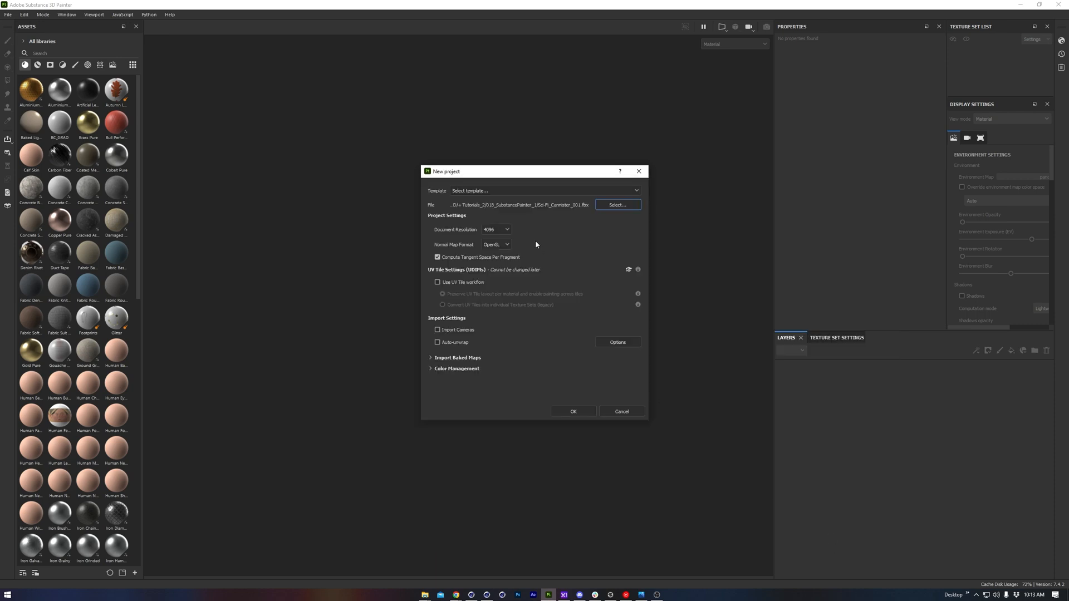
mouse_move(457, 235)
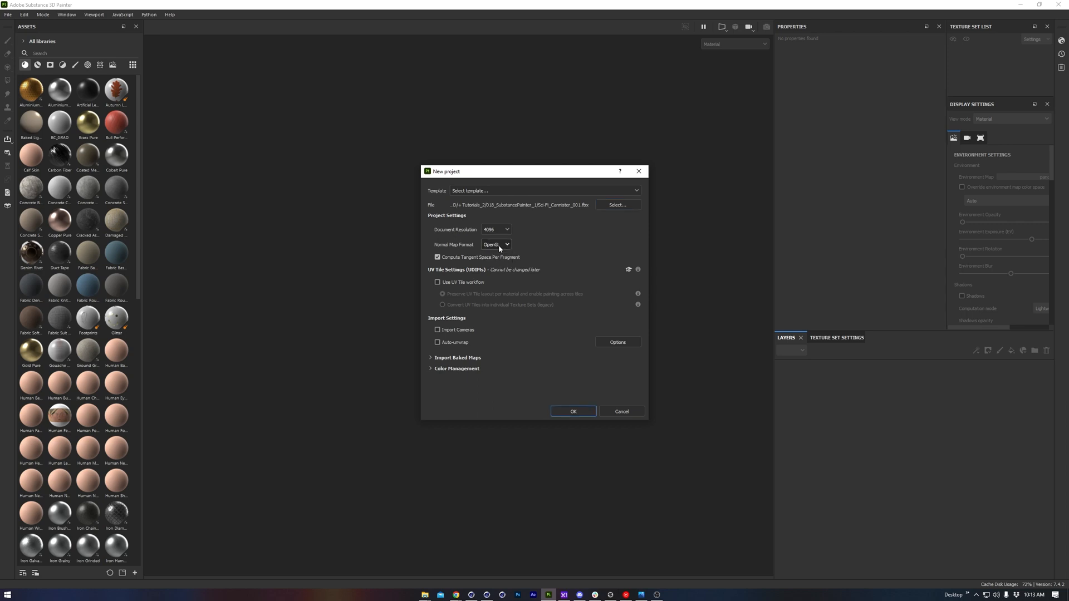
click(572, 411)
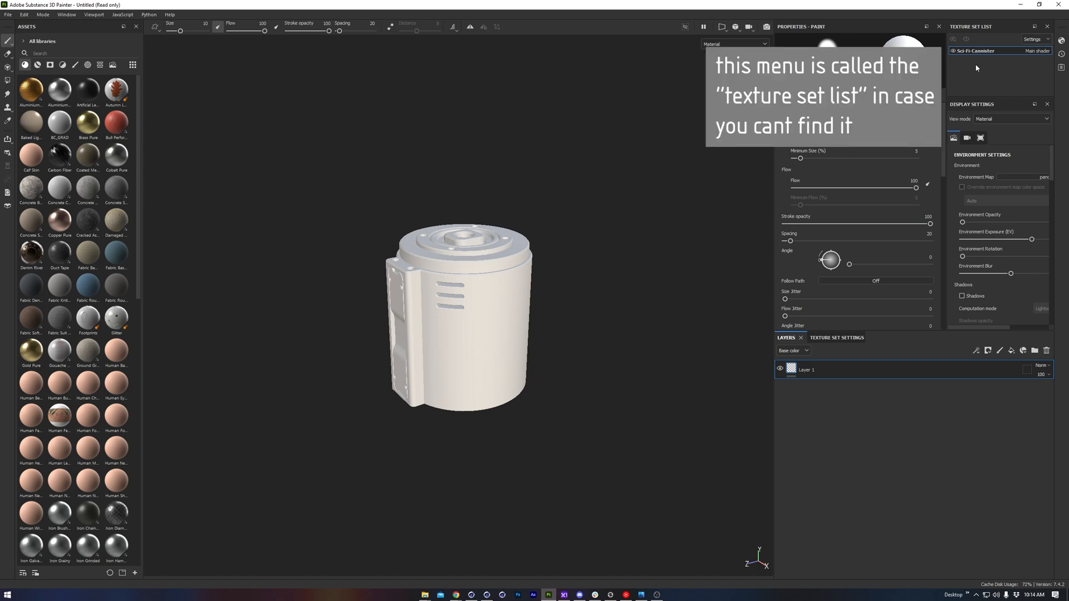
mouse_move(983, 55)
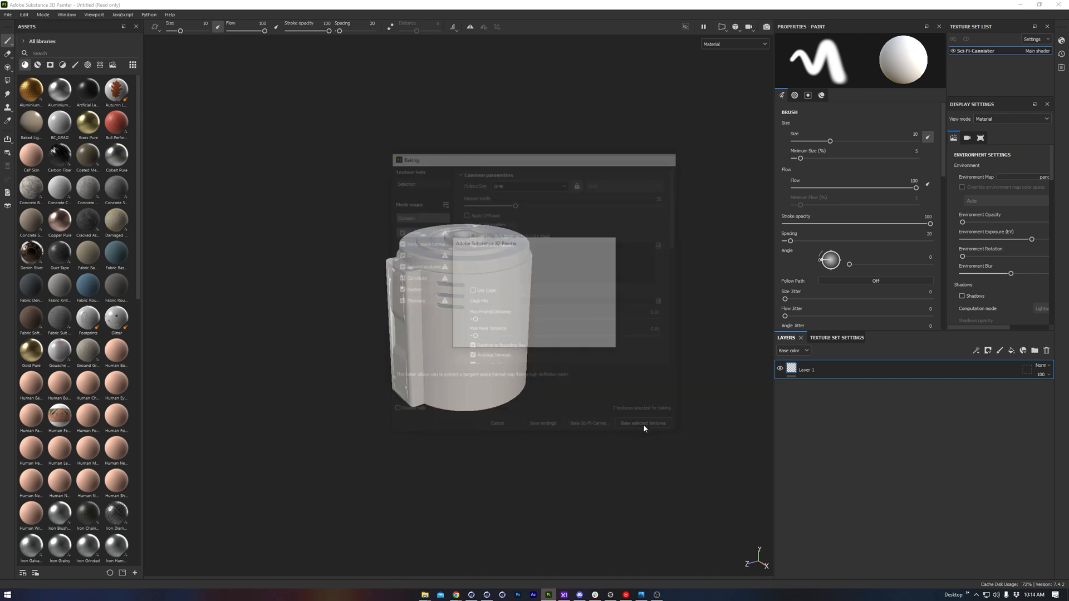
Bake all seven mesh maps for the Sci-Fi-Canister texture set
click(641, 423)
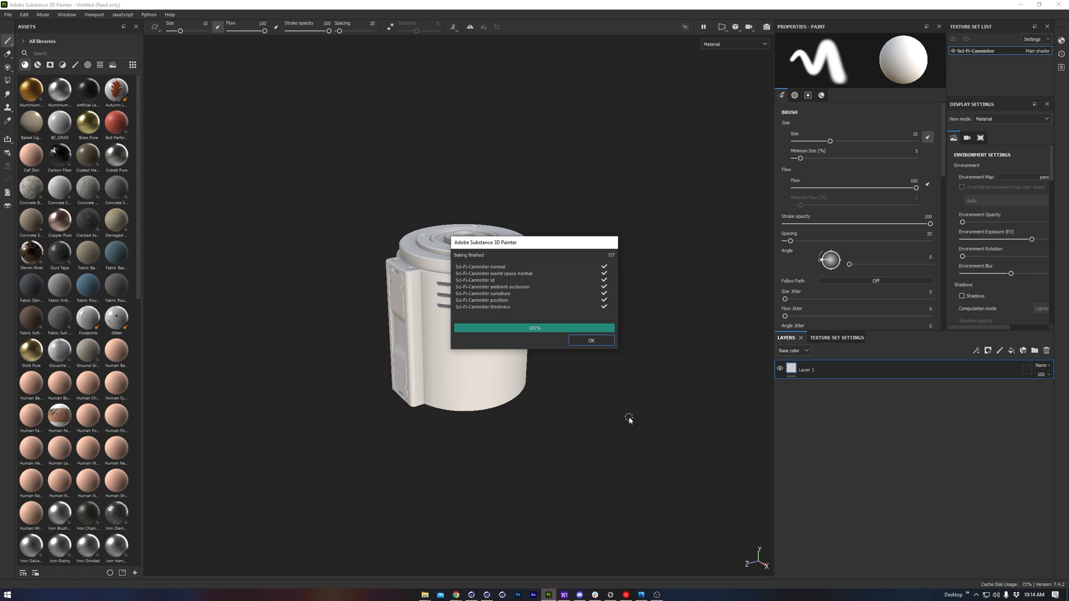
Dismiss the bake report and apply the Steel Painted Scraped Green smart material to the canister
click(590, 341)
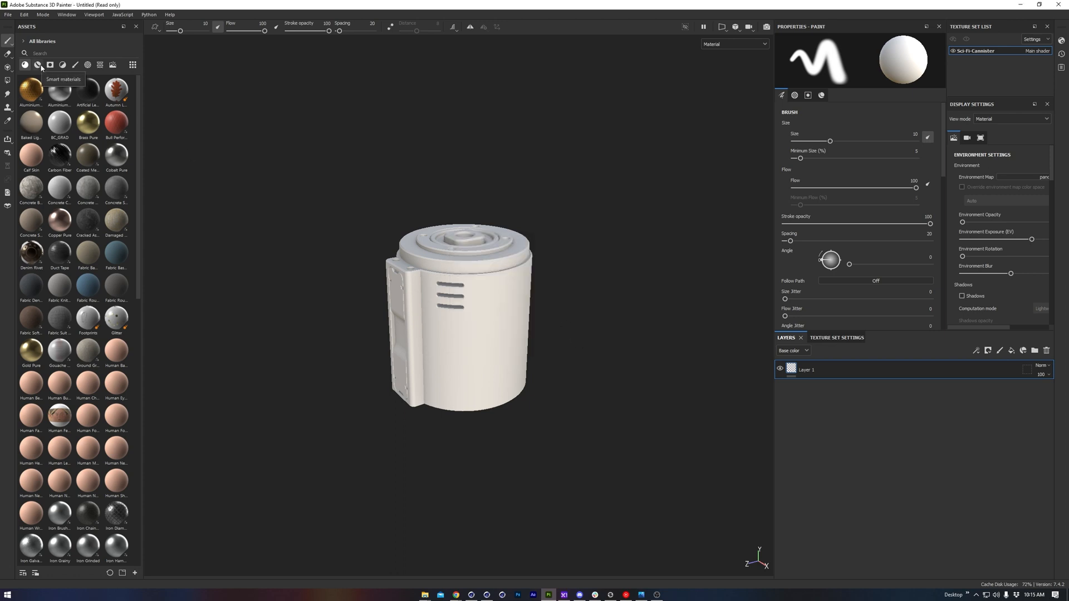
scroll(down, 3)
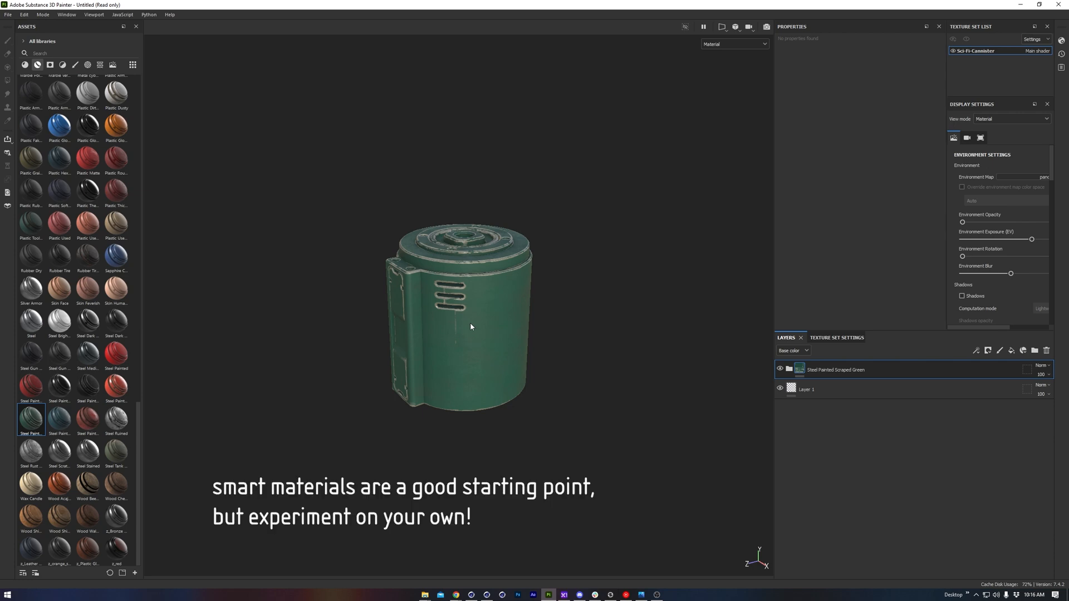
mouse_move(723, 329)
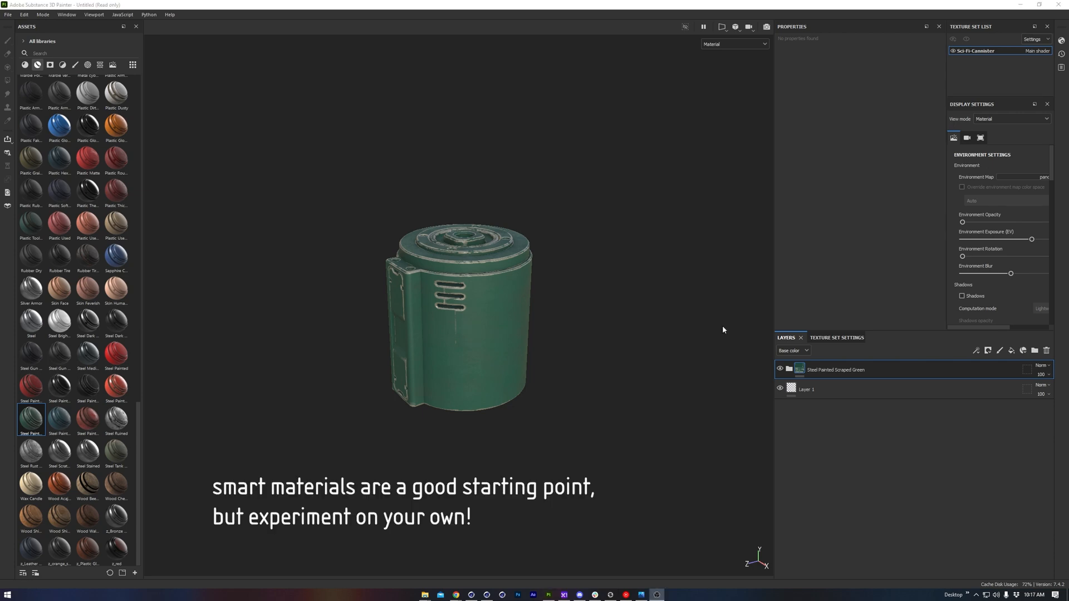
mouse_move(840, 409)
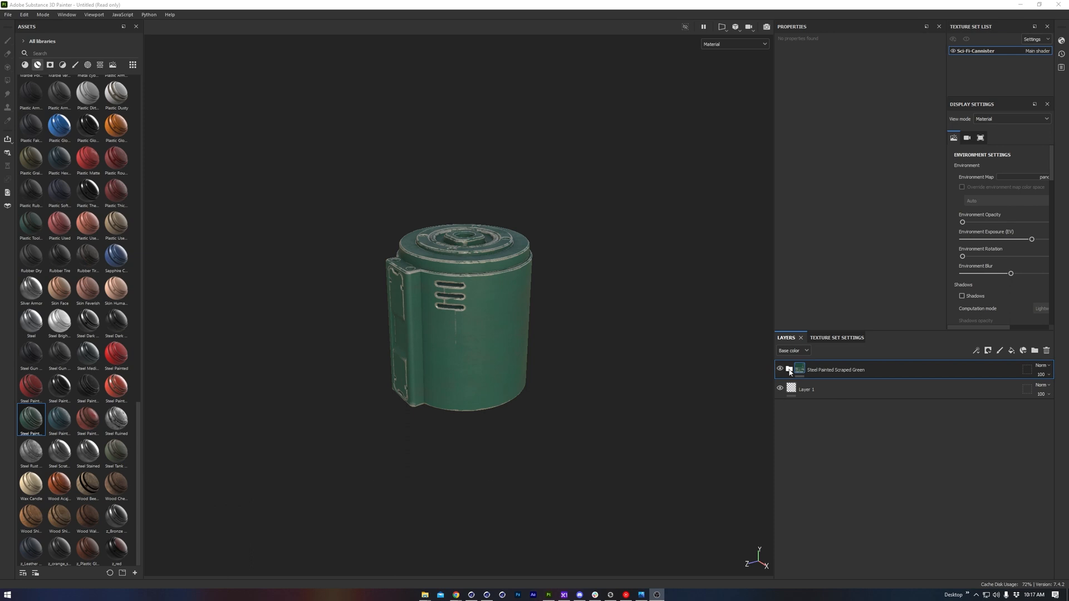
Recolour the Base Metal fill layer from green to orange via its base colour swatch
click(790, 370)
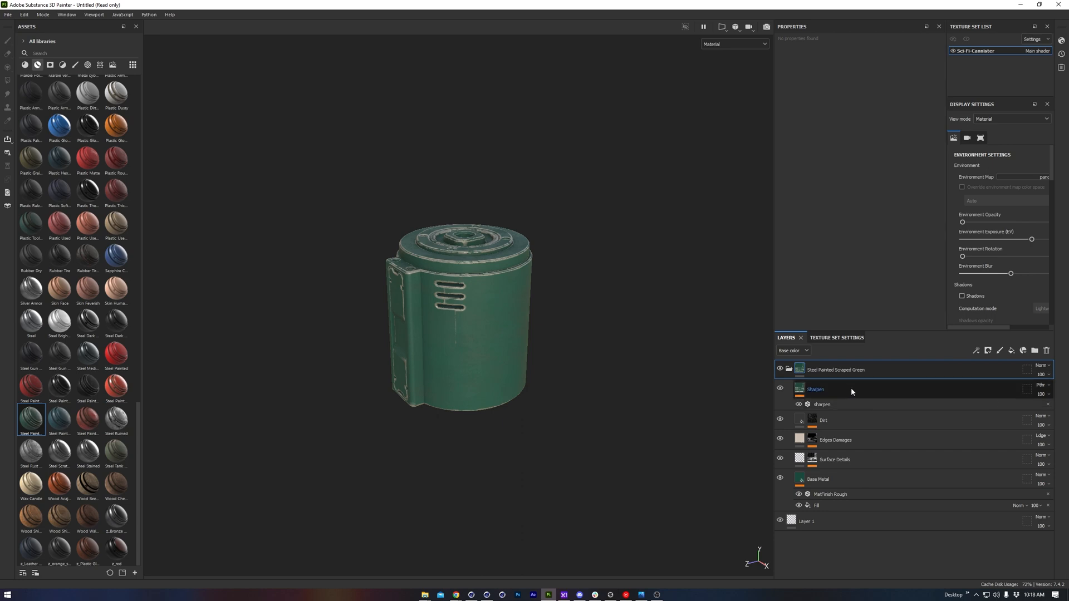
click(818, 479)
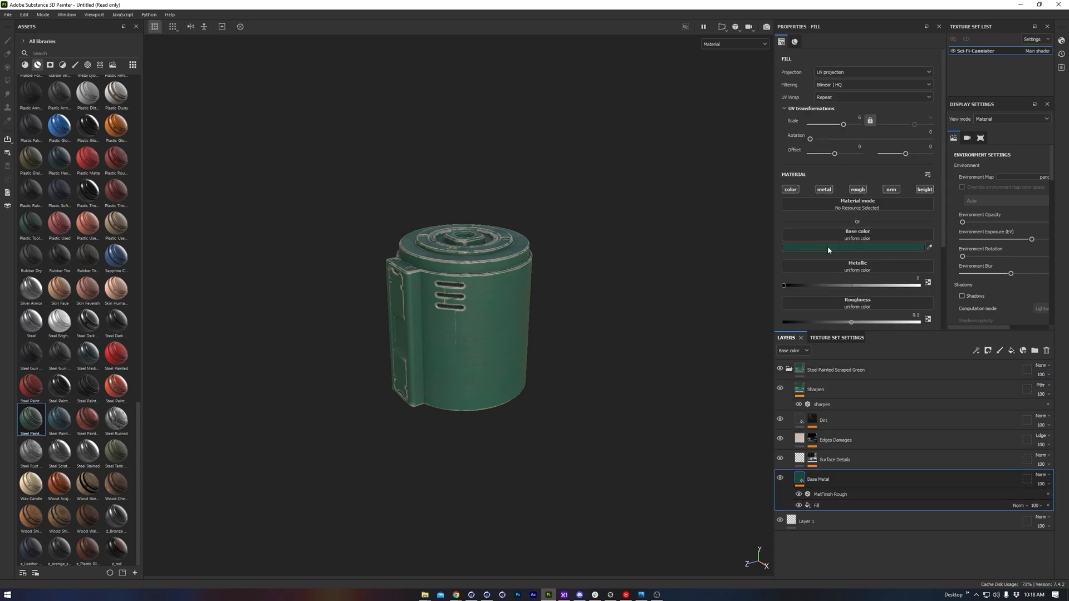
click(853, 248)
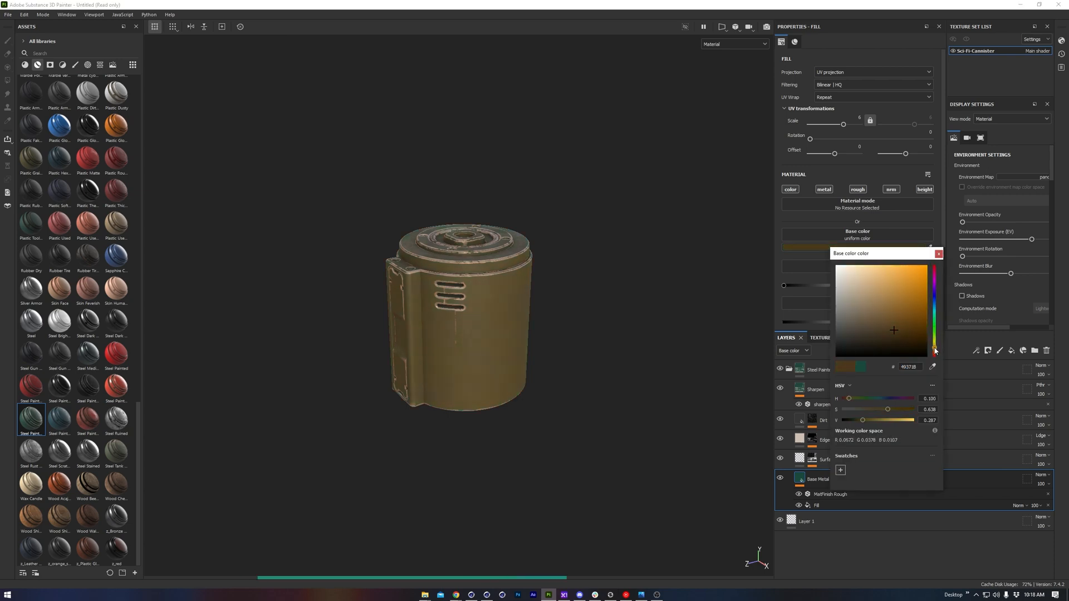
click(903, 293)
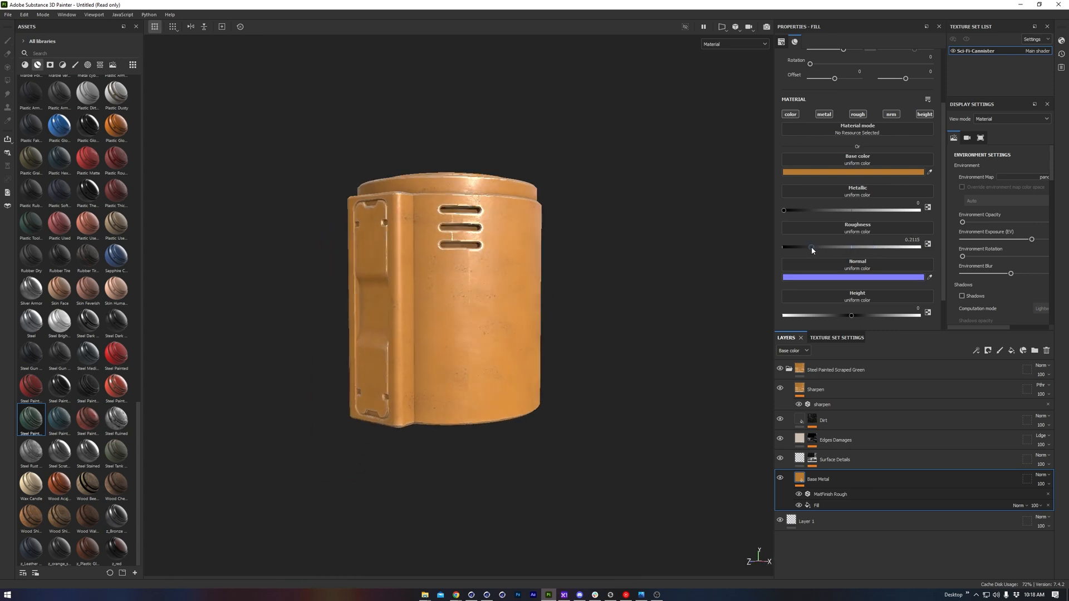
click(836, 440)
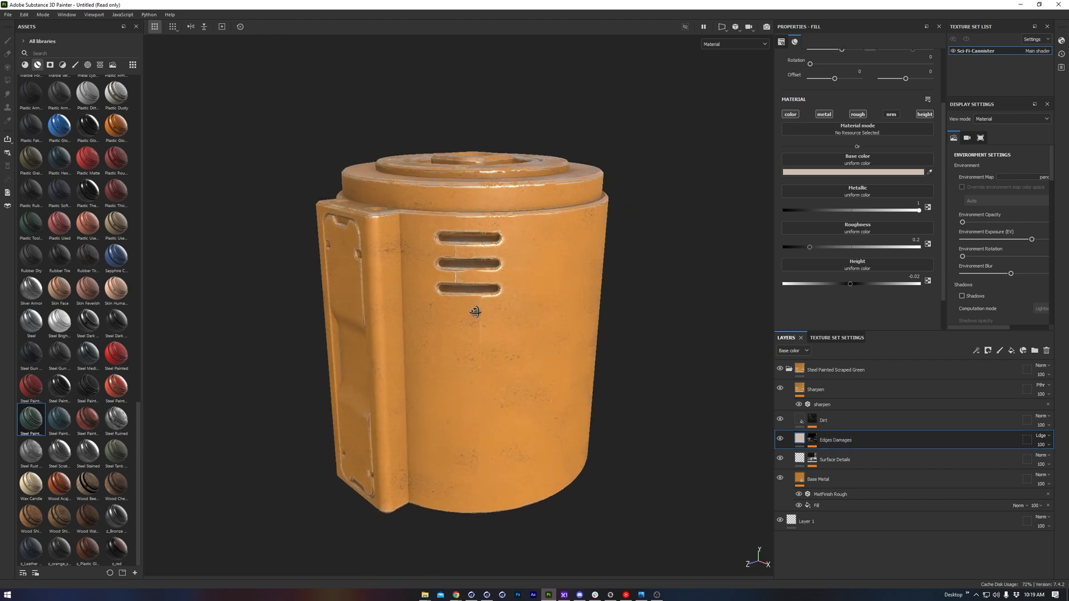
Toggle the Edges Damages layer to compare and expand its mask to the Curvature generator
click(780, 439)
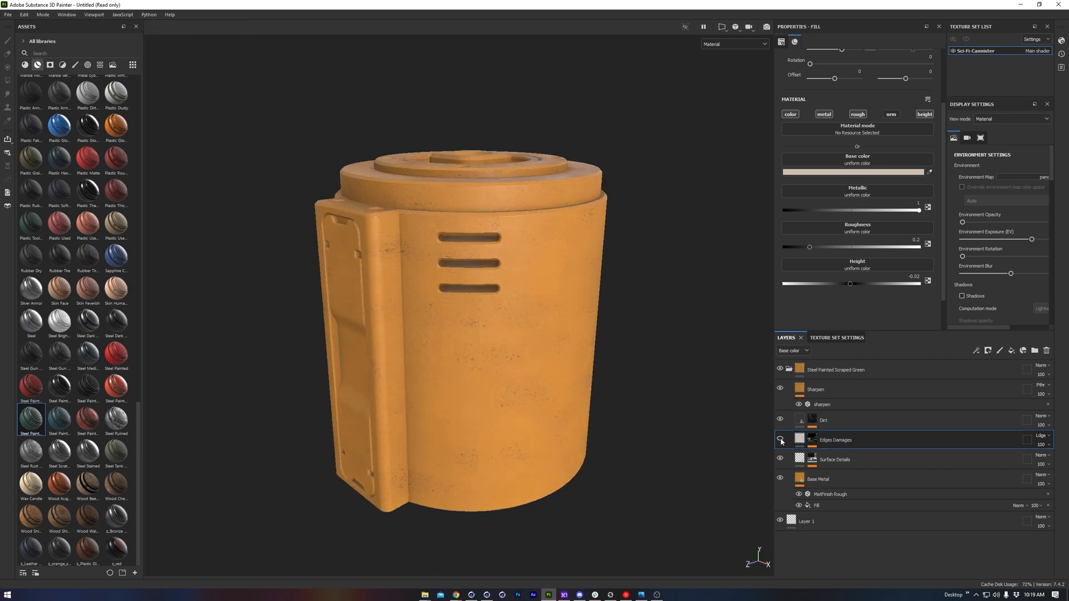
scroll(up, 3)
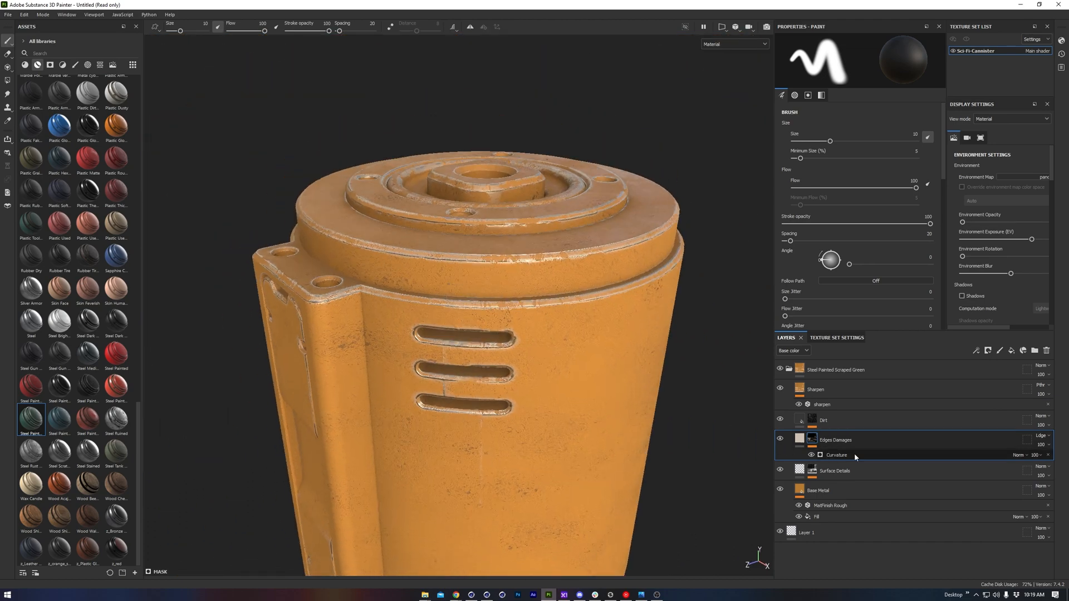
Disable the Curvature generator in the Edges Damages mask
click(836, 454)
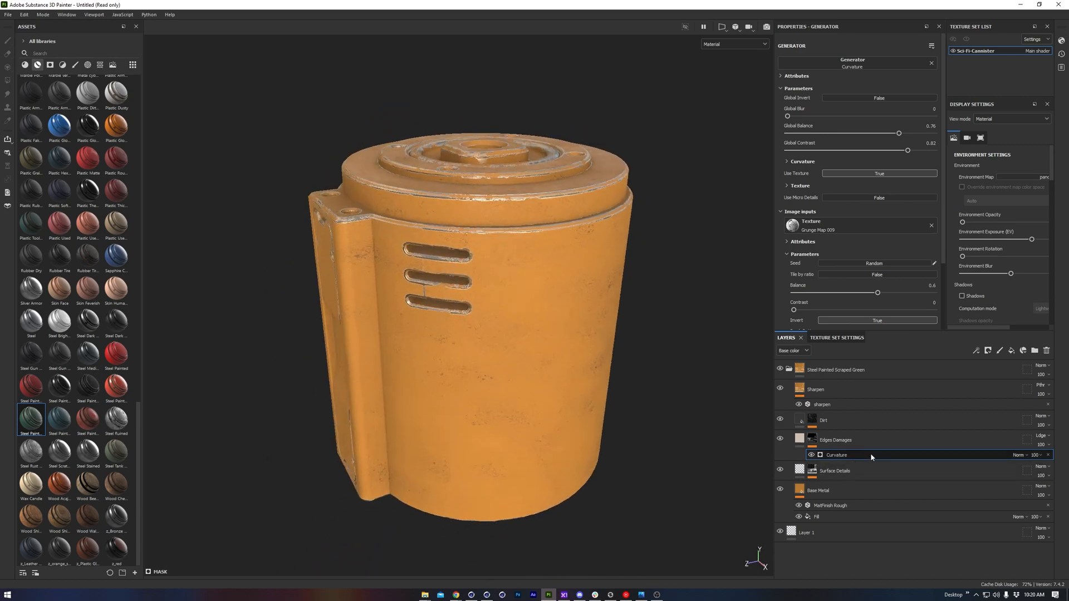
click(807, 455)
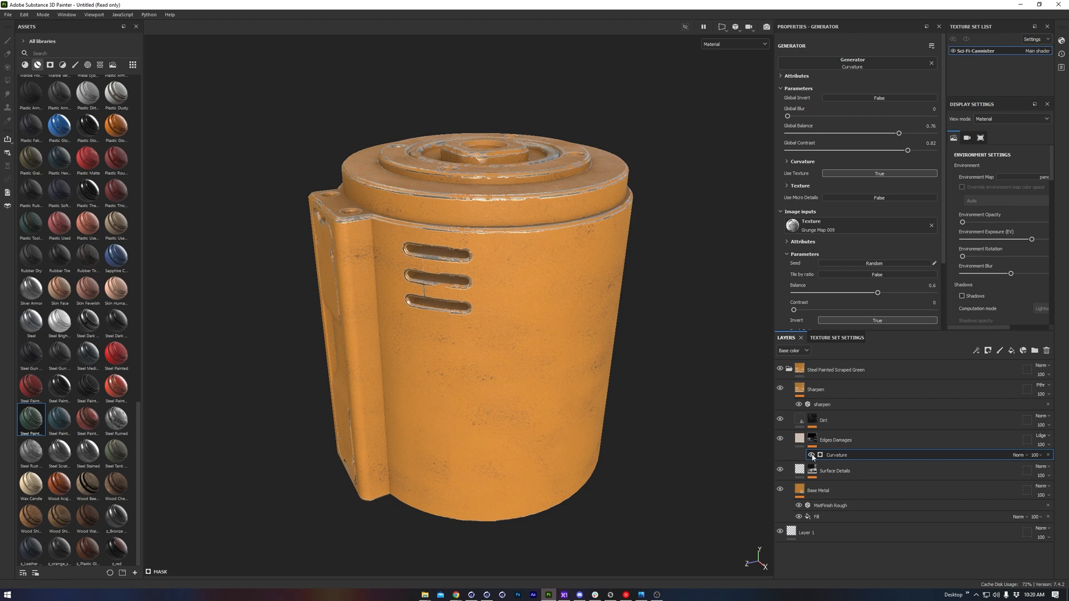
click(811, 454)
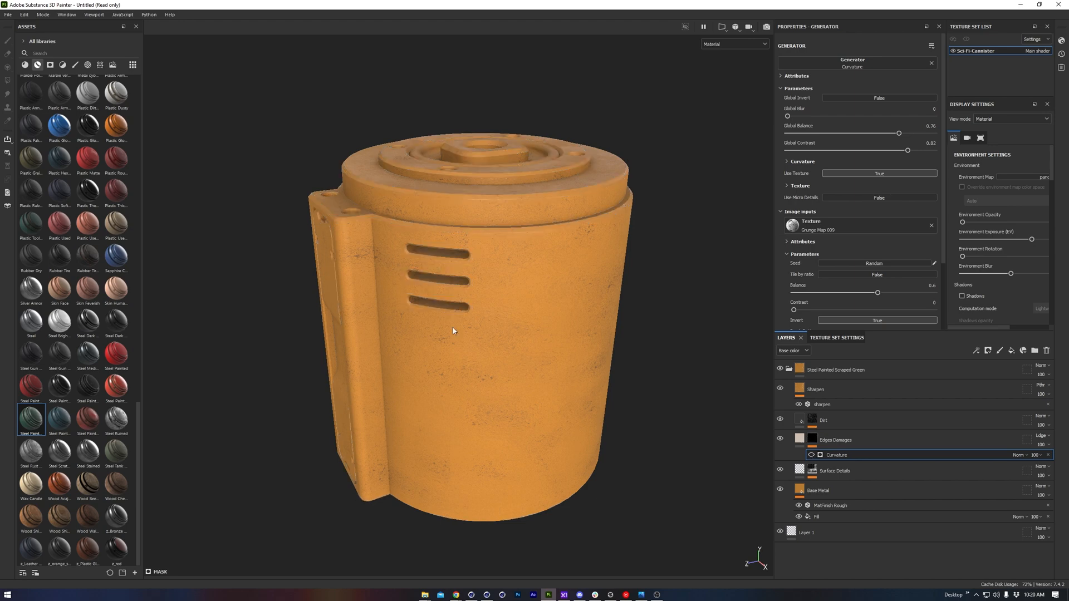
mouse_move(49, 65)
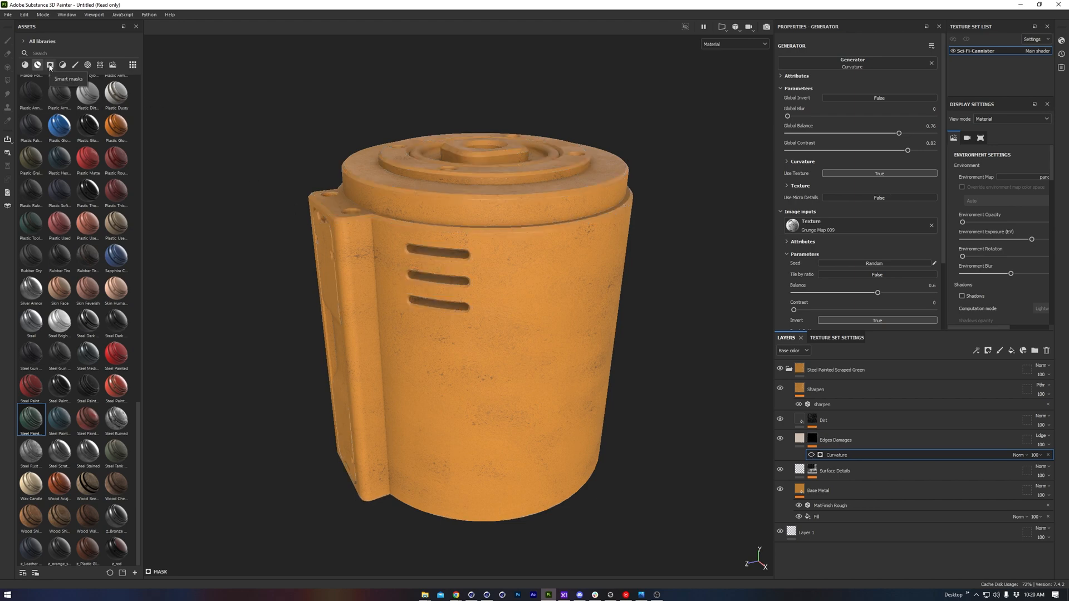
Apply an edge-damage smart mask to spread scattered wear and tweak its balance and contrast
scroll(down, 3)
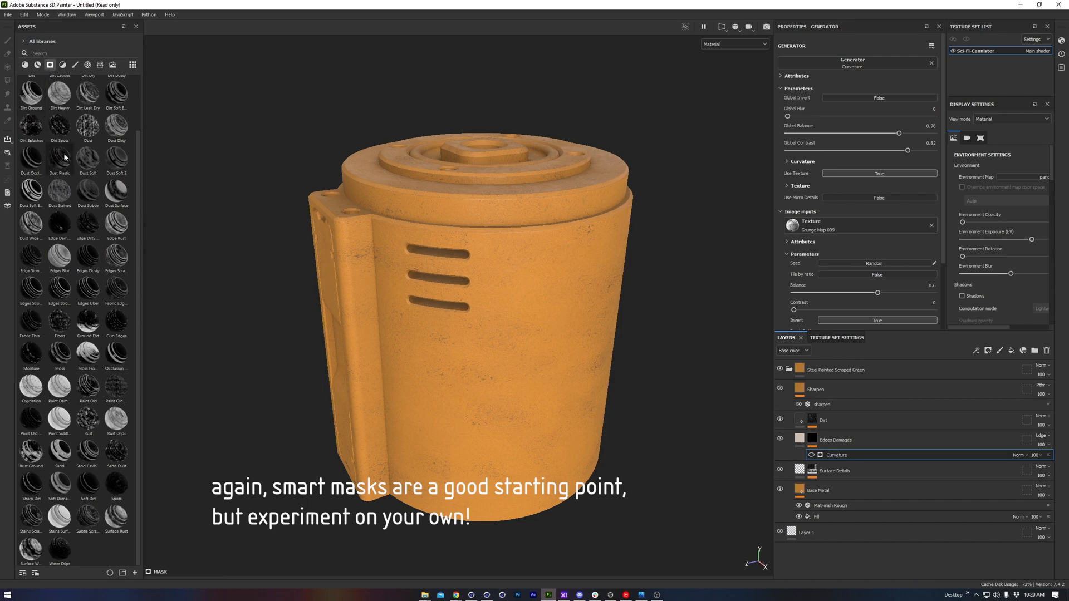
mouse_move(59, 222)
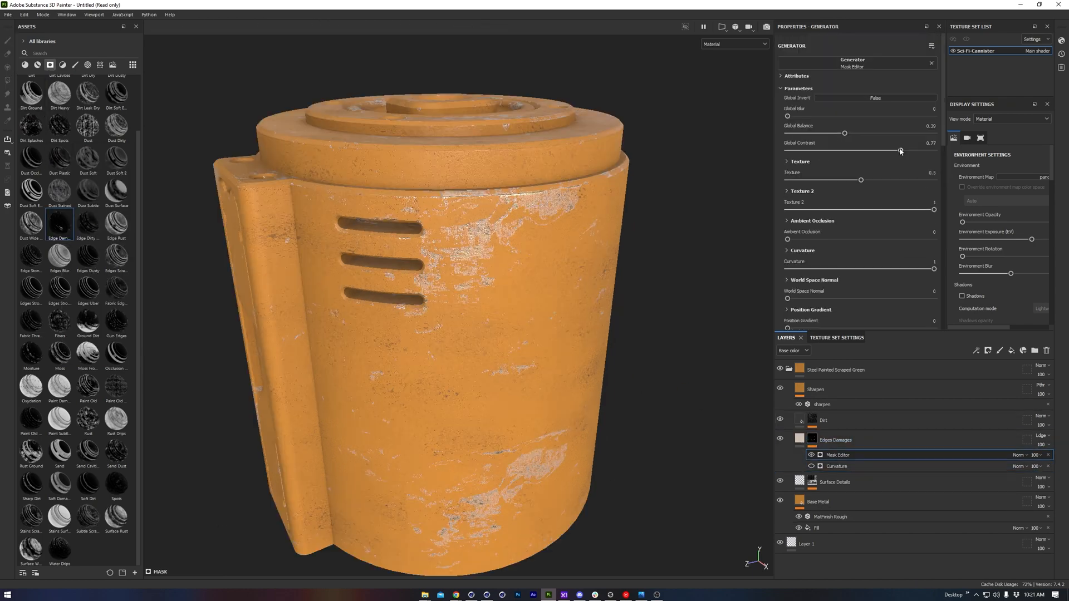
scroll(down, 3)
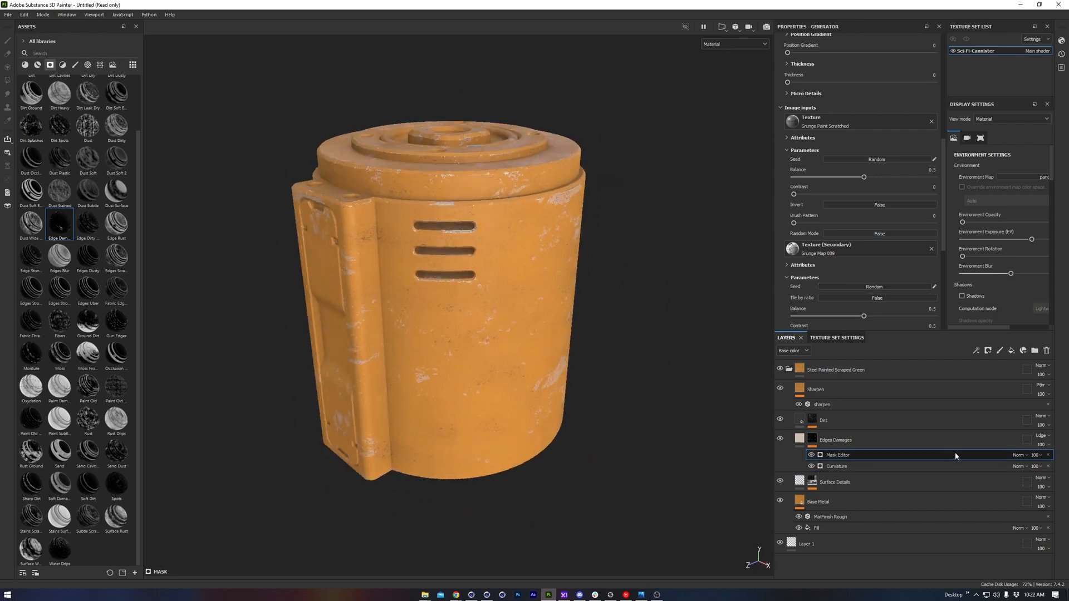
click(1022, 454)
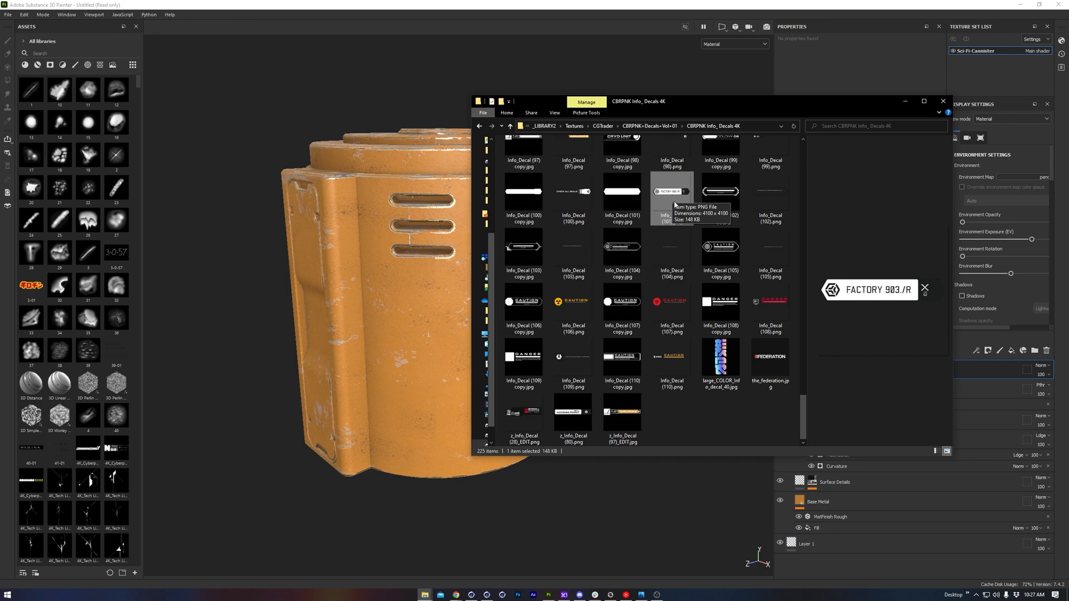
mouse_move(672, 192)
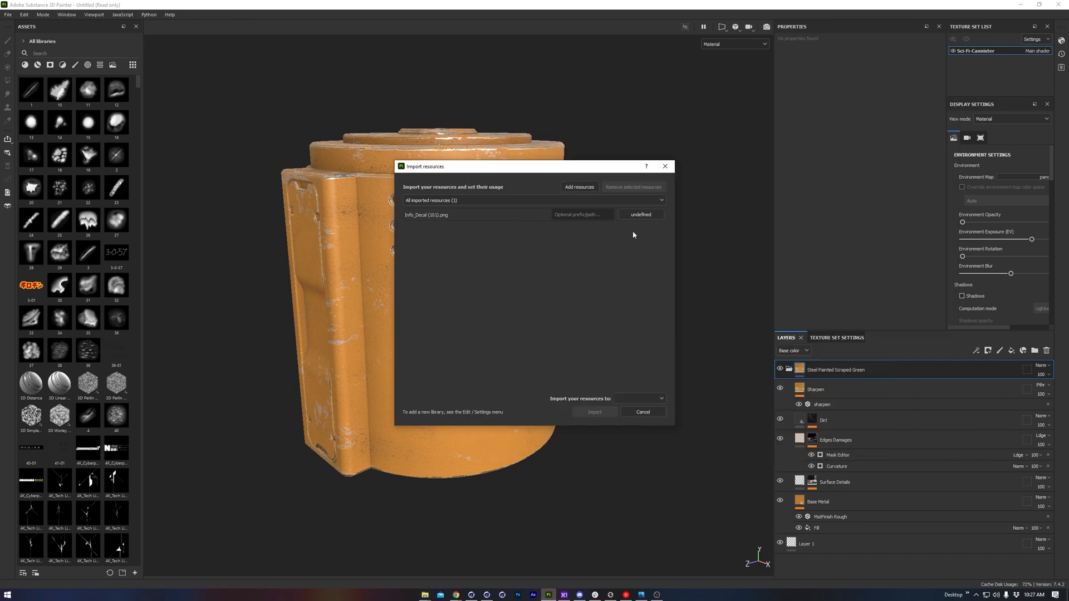
Import the Info_Decal PNG into the project assets with usage set to texture
click(639, 215)
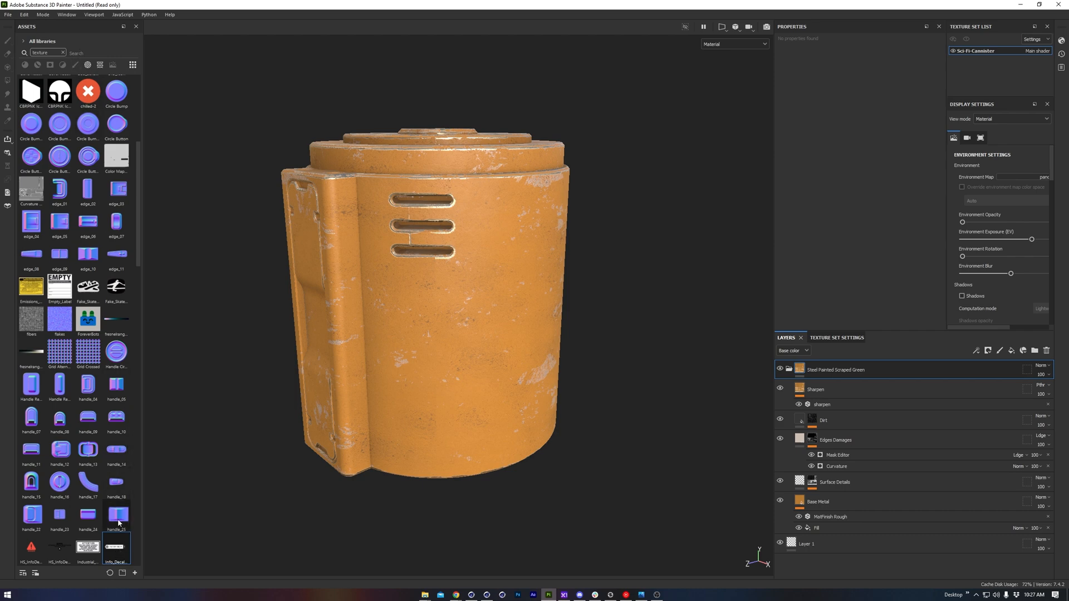
mouse_move(116, 549)
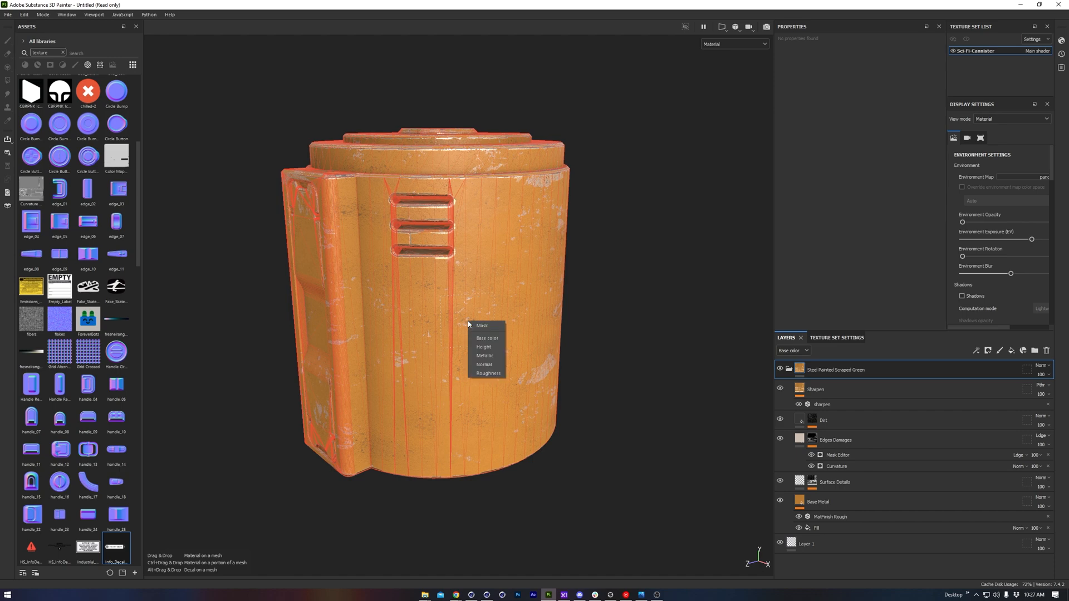
mouse_move(485, 338)
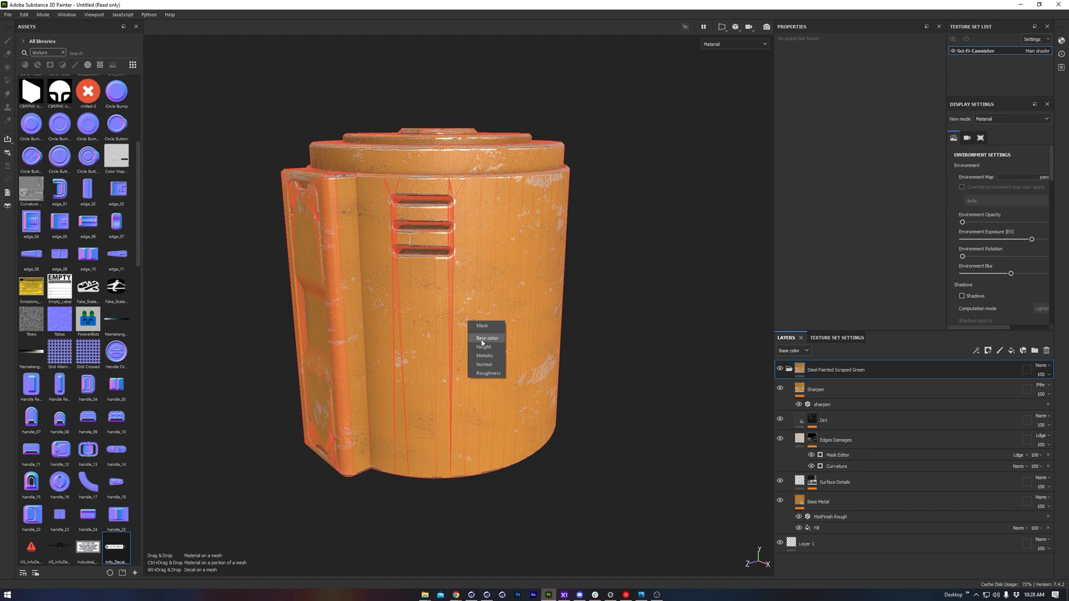
mouse_move(481, 343)
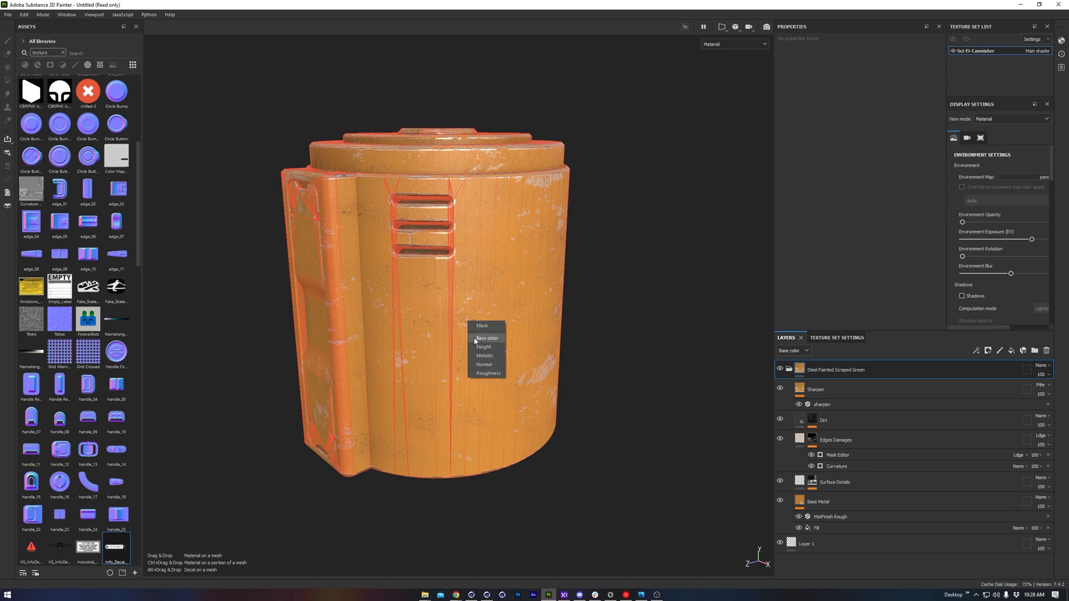
Project the FACTORY 903/R decal as a base-colour fill layer onto the canister's lower body
click(488, 339)
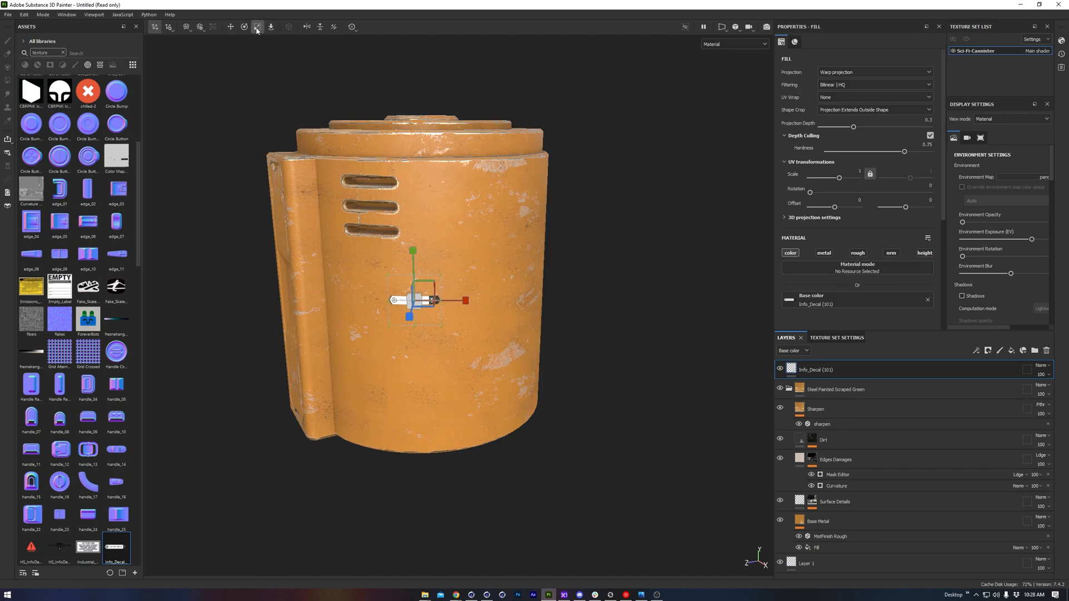
click(257, 27)
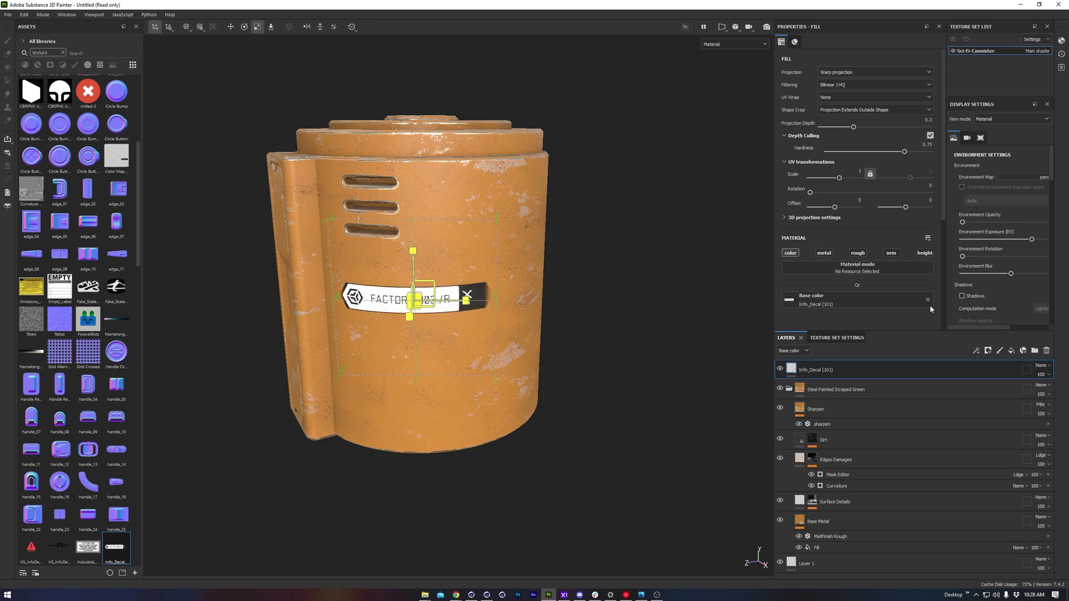
scroll(up, 3)
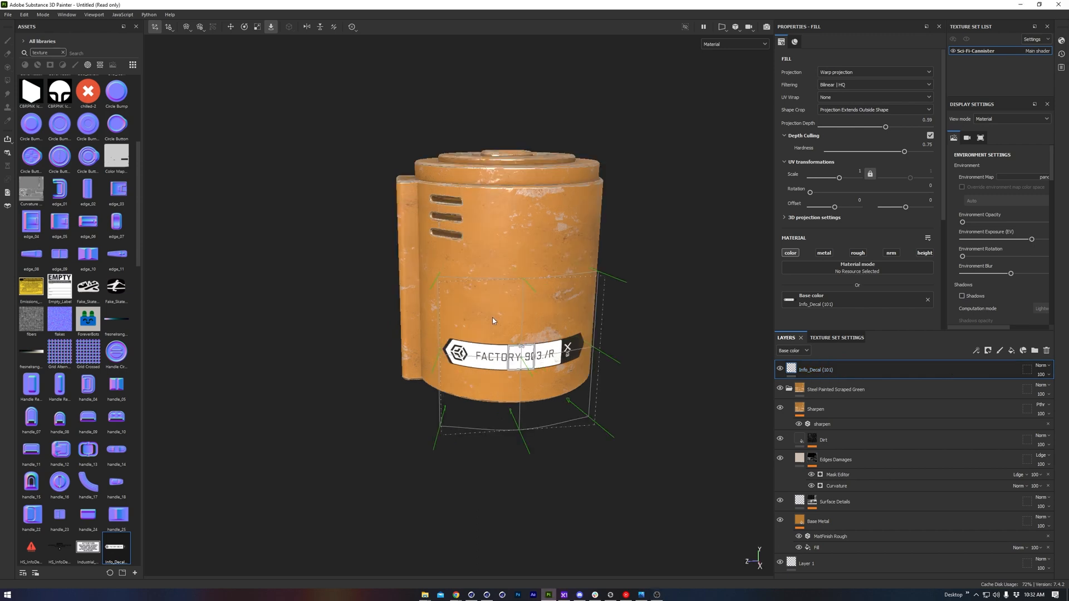
mouse_move(1012, 351)
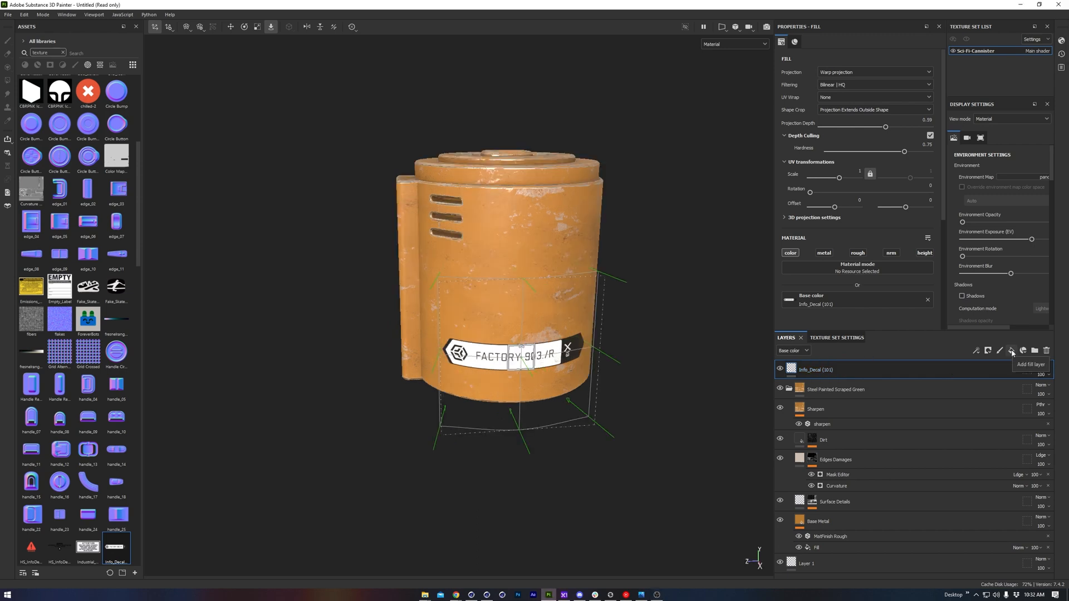
Add a black fill layer named Writing with a black mask and a paint effect on the mask
click(1012, 351)
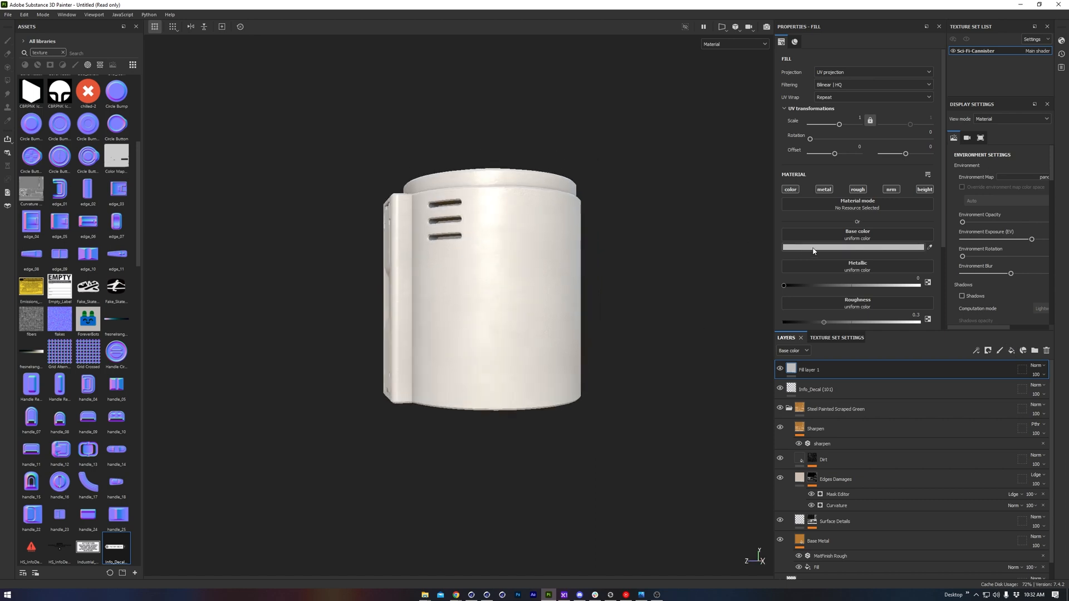
click(858, 245)
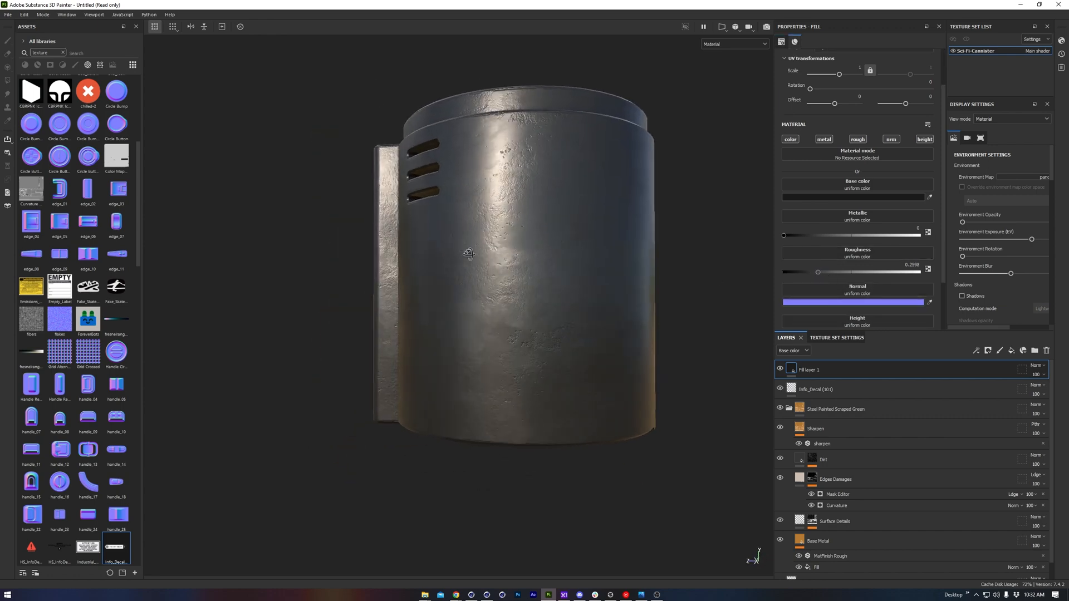
right_click(809, 369)
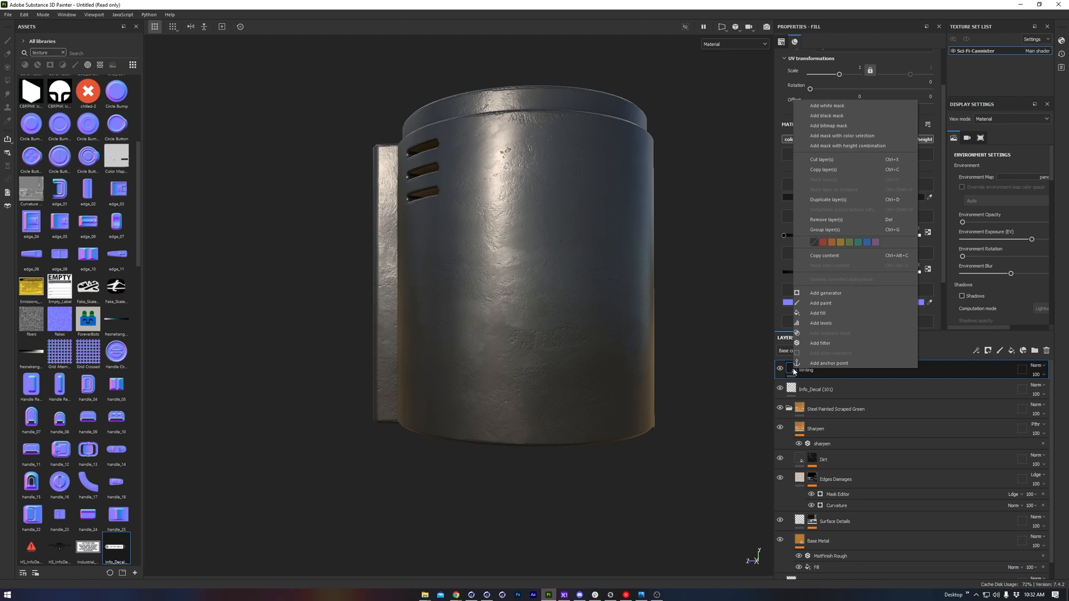
click(820, 303)
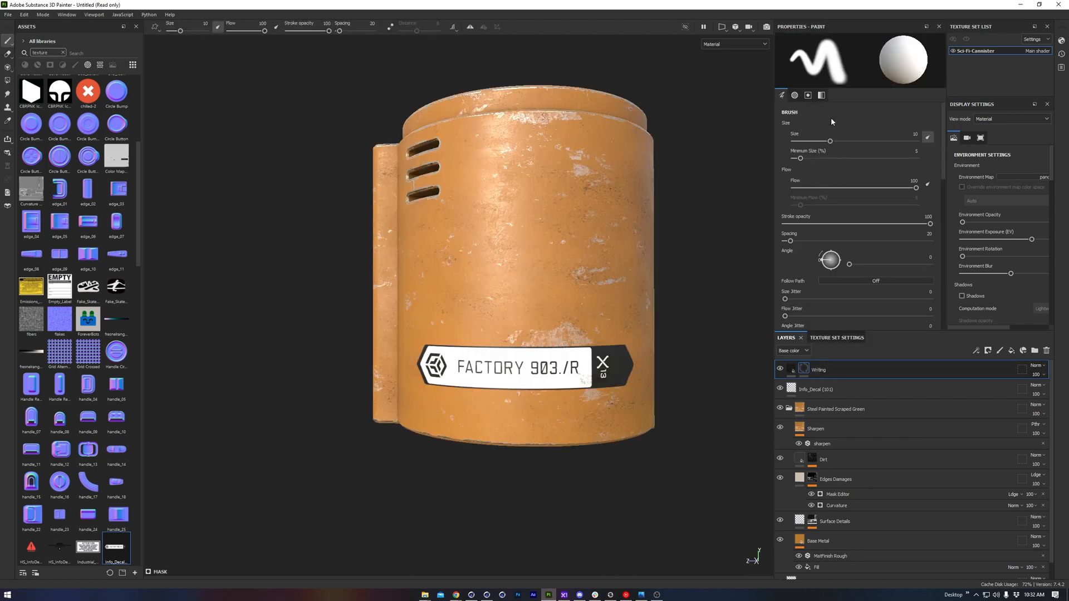
right_click(793, 369)
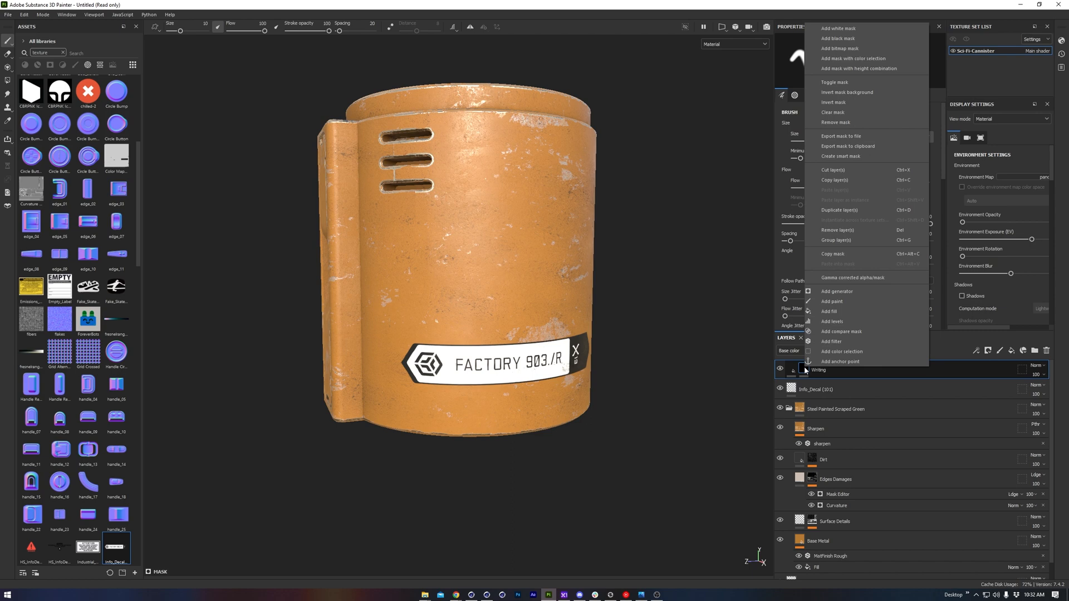
mouse_move(832, 302)
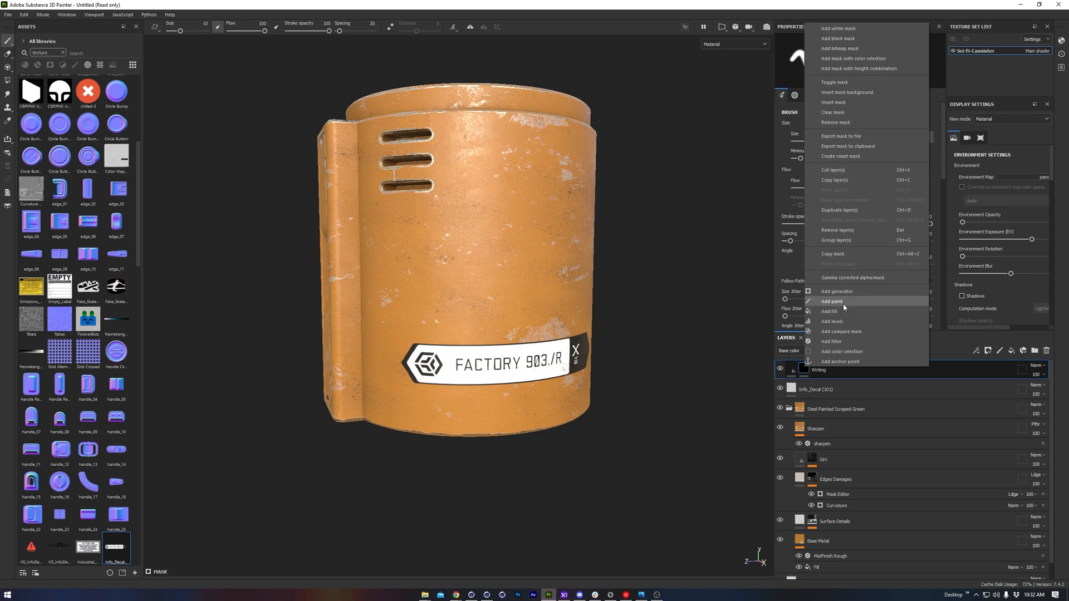
click(830, 302)
text(TUT2_Substa)
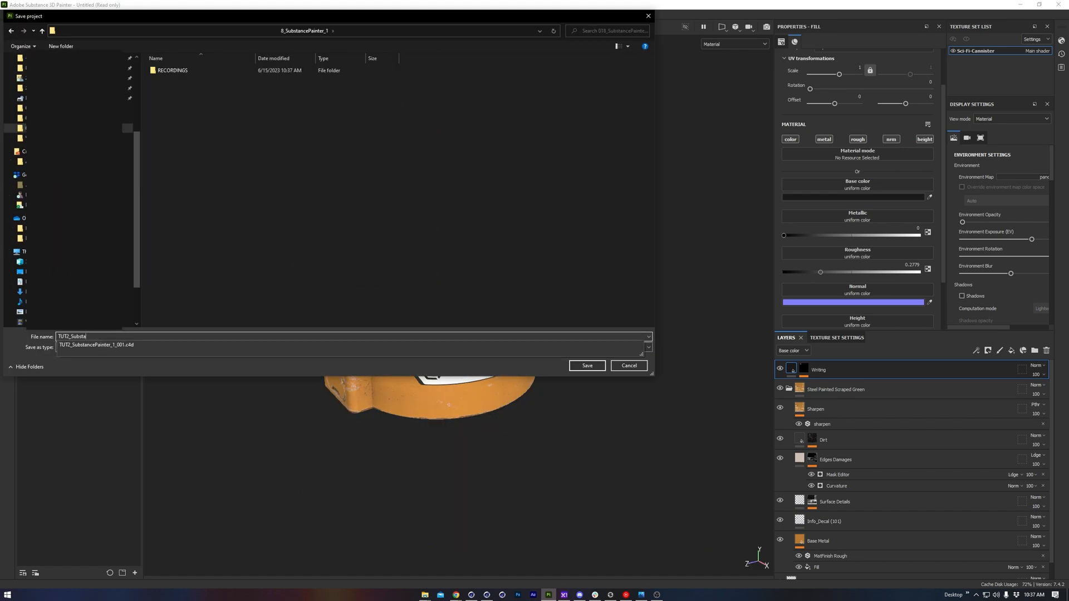
Save the project and export base colour, metallic, roughness and OpenGL normal maps to the tex folder
click(7, 14)
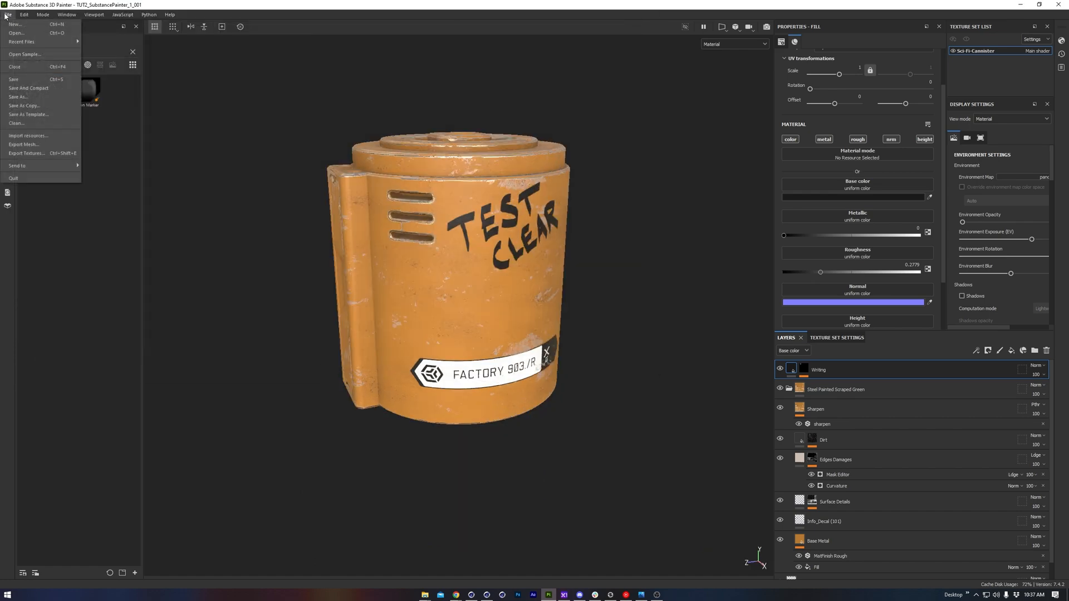
click(26, 153)
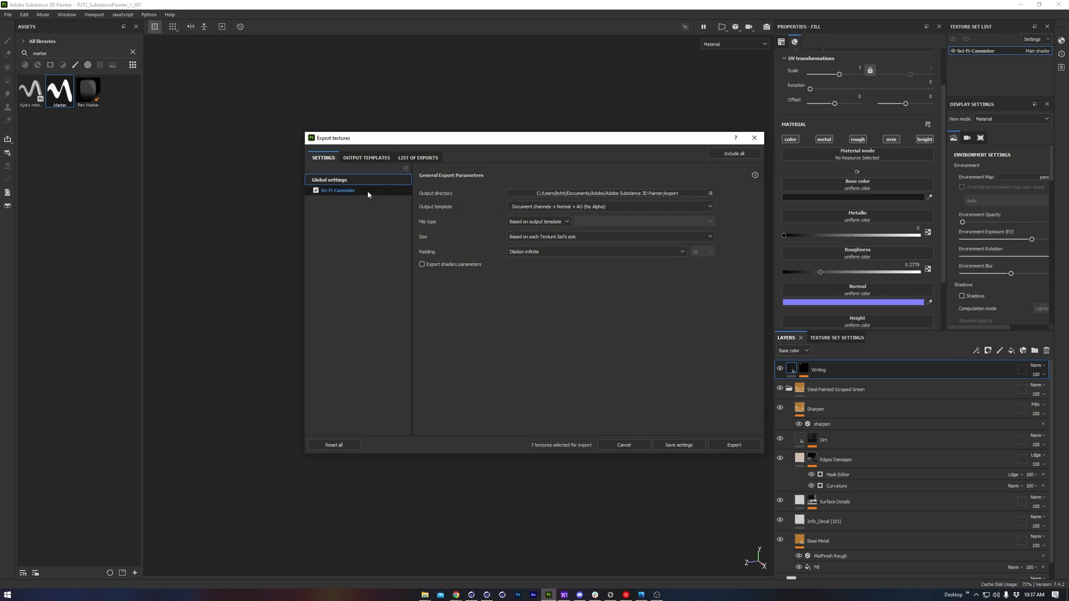
click(711, 192)
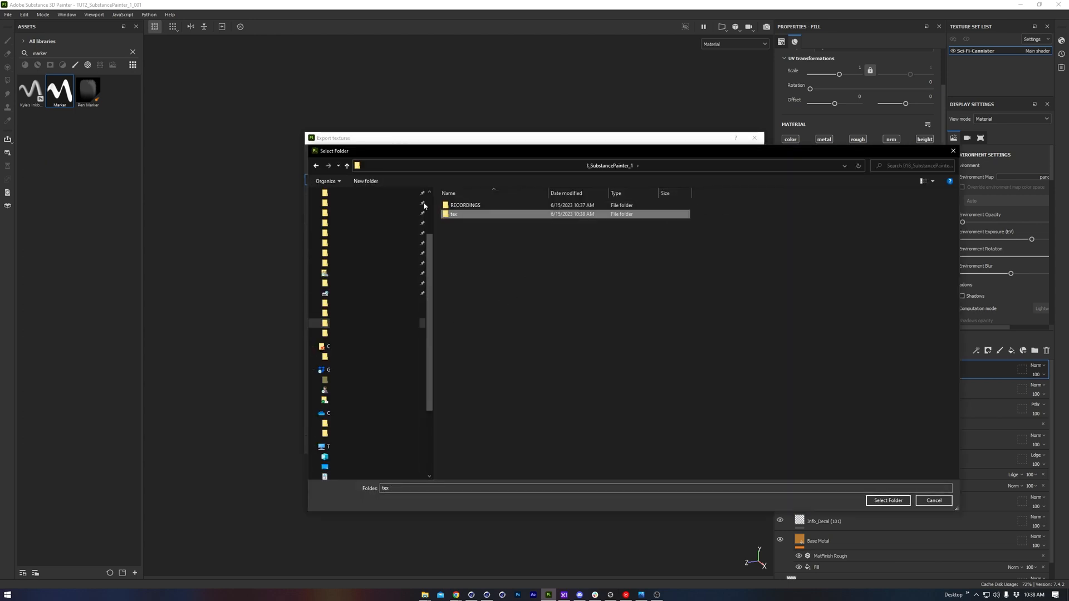
click(888, 501)
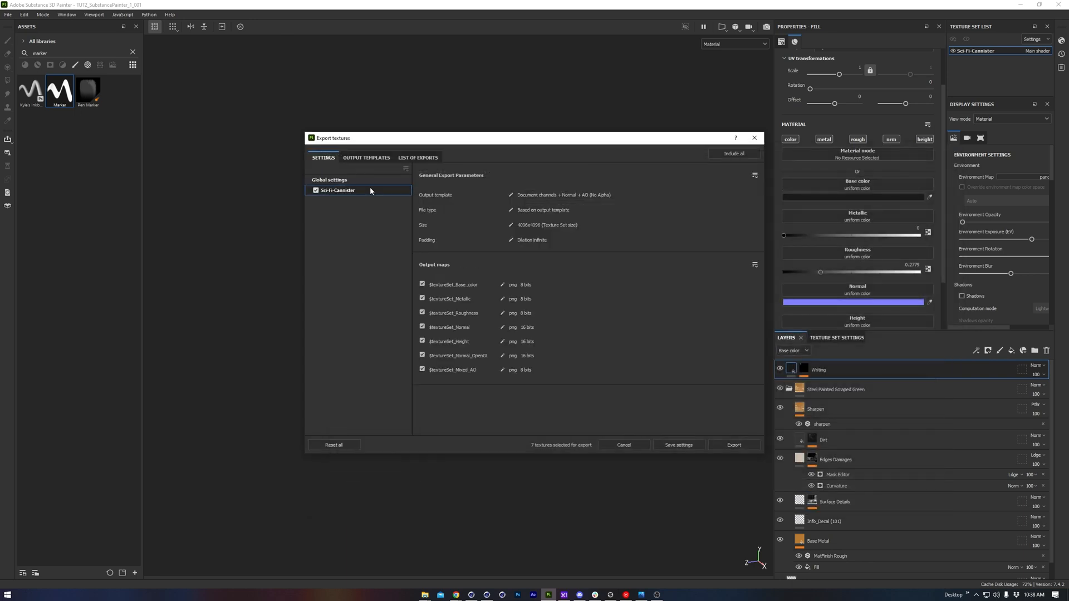
click(422, 327)
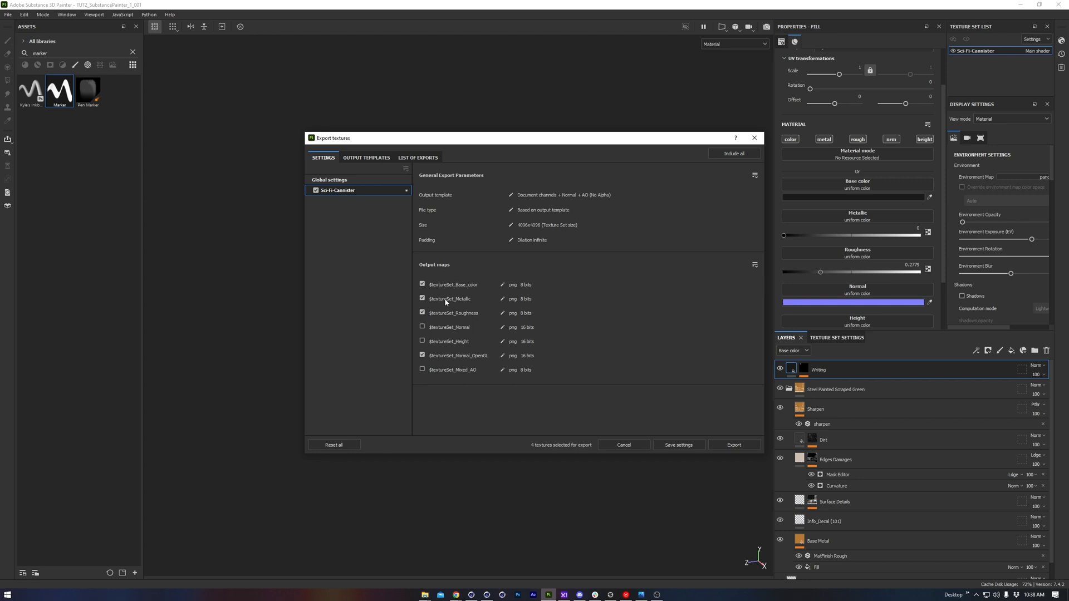
mouse_move(449, 363)
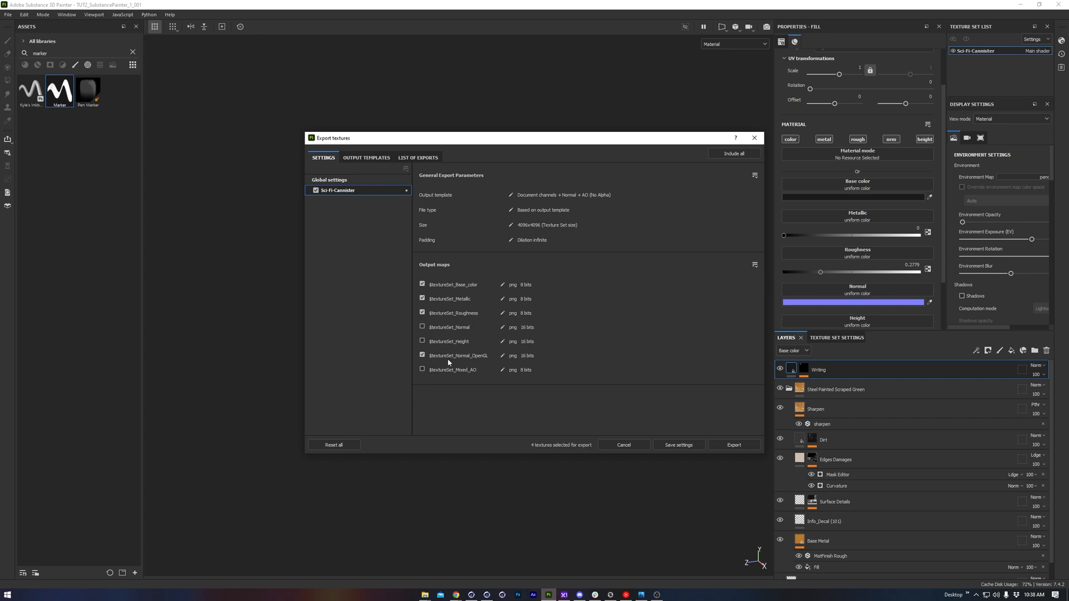
mouse_move(734, 444)
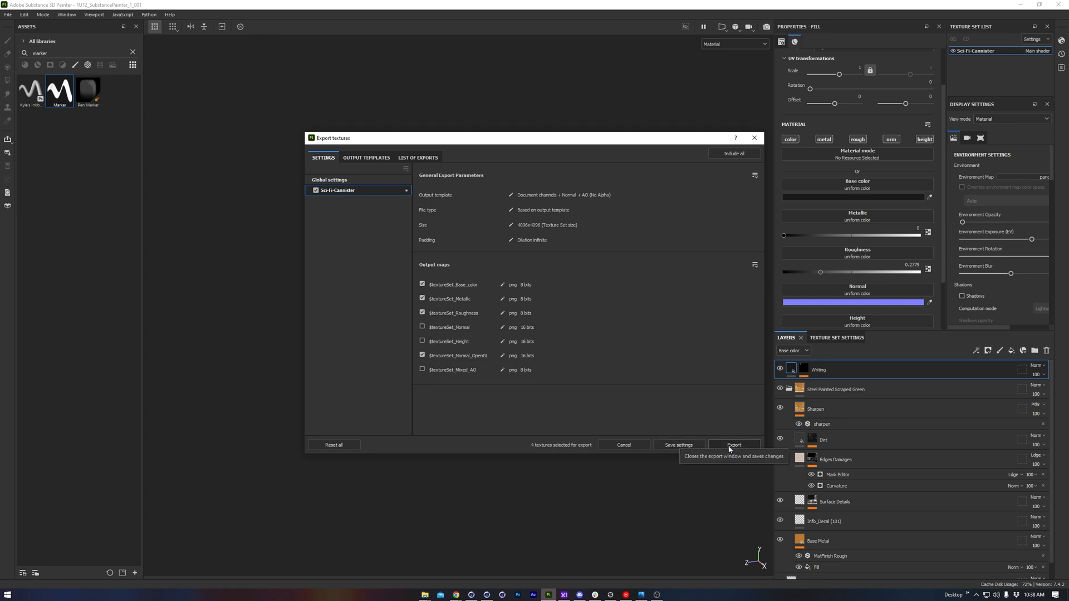
click(734, 445)
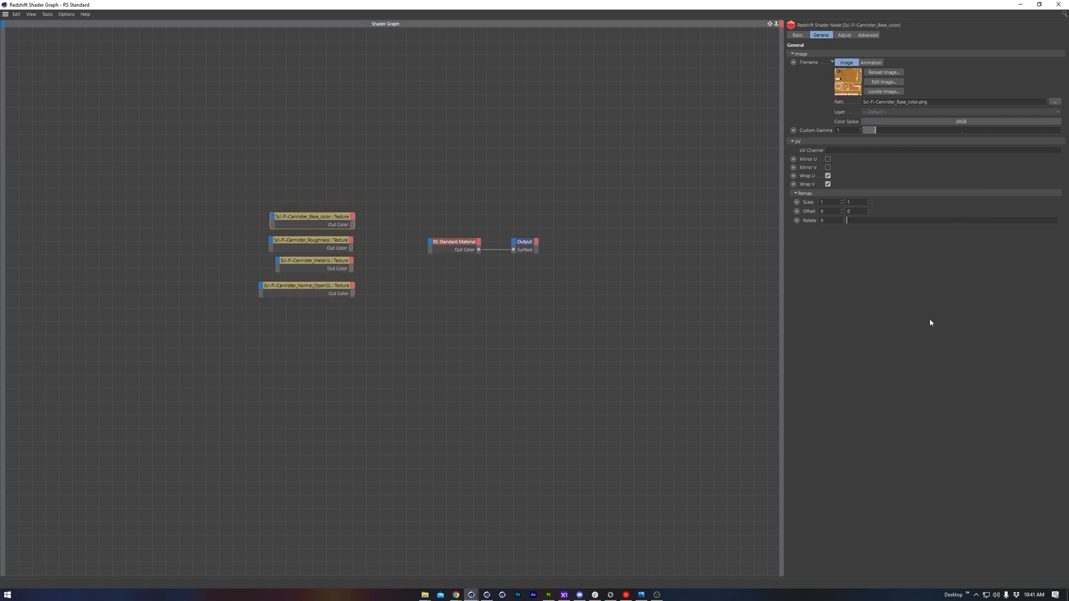
Wire Base_color, bump-mapped normal and Roughness textures into the Redshift material inputs
click(961, 121)
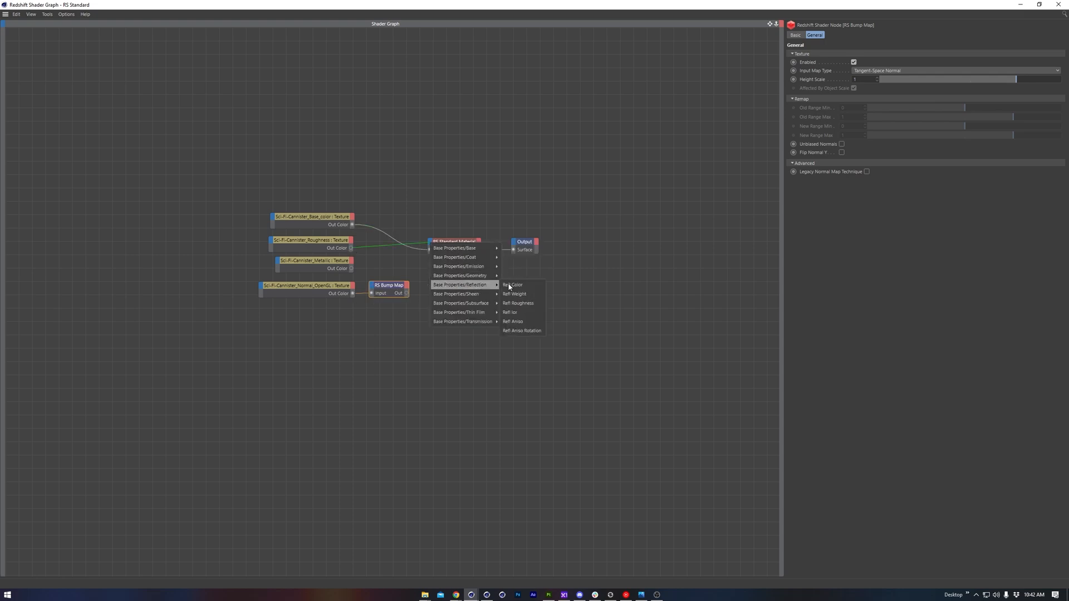
click(512, 284)
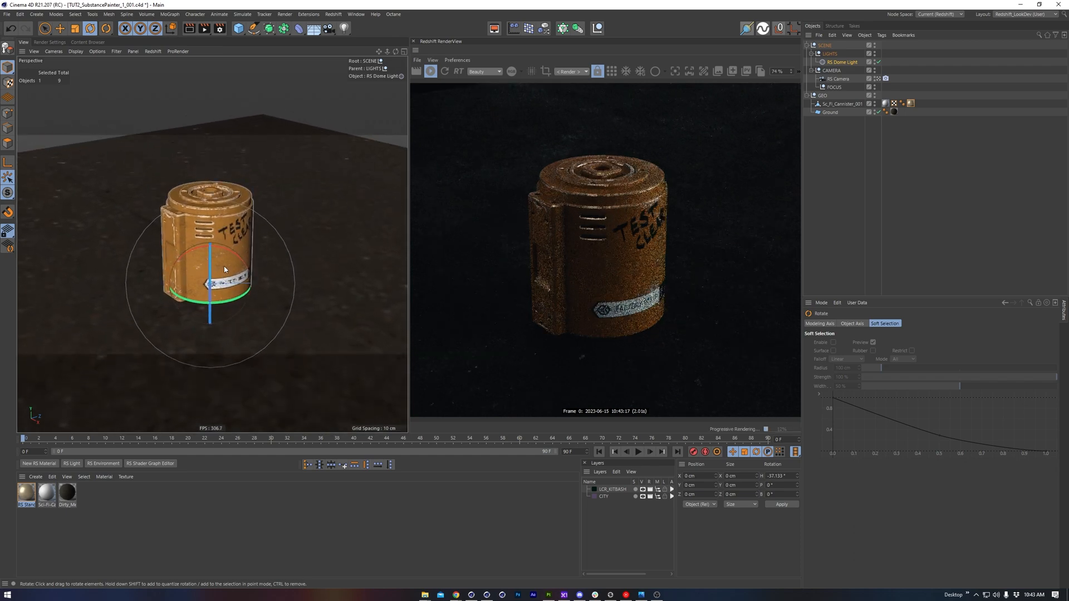
Rotate the dome light so the render shows the TEST CLEAR writing beside the FACTORY label
drag(223, 270, 181, 248)
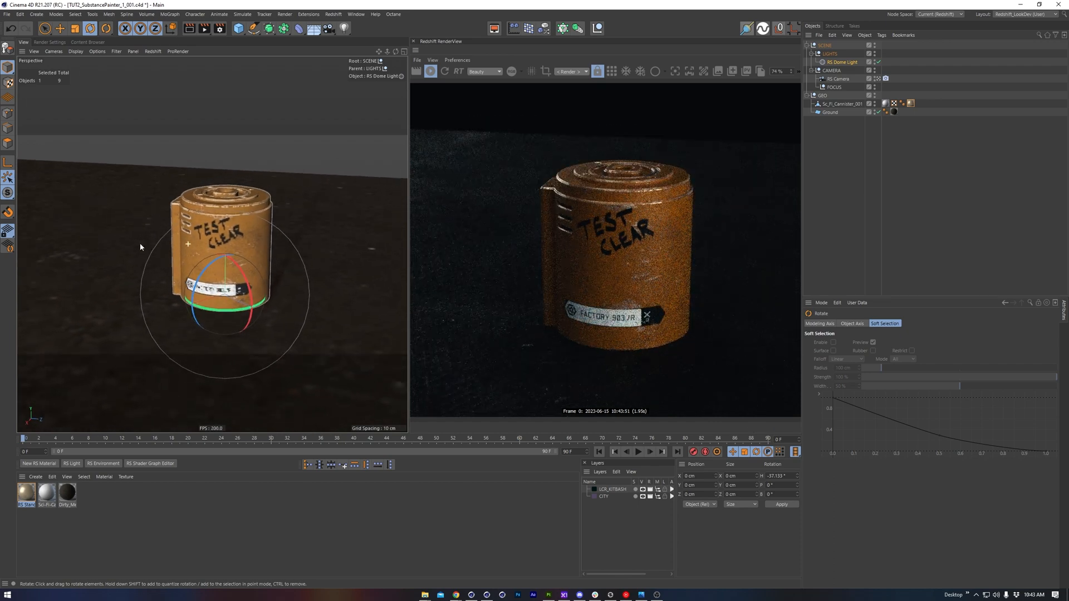
drag(218, 260, 205, 242)
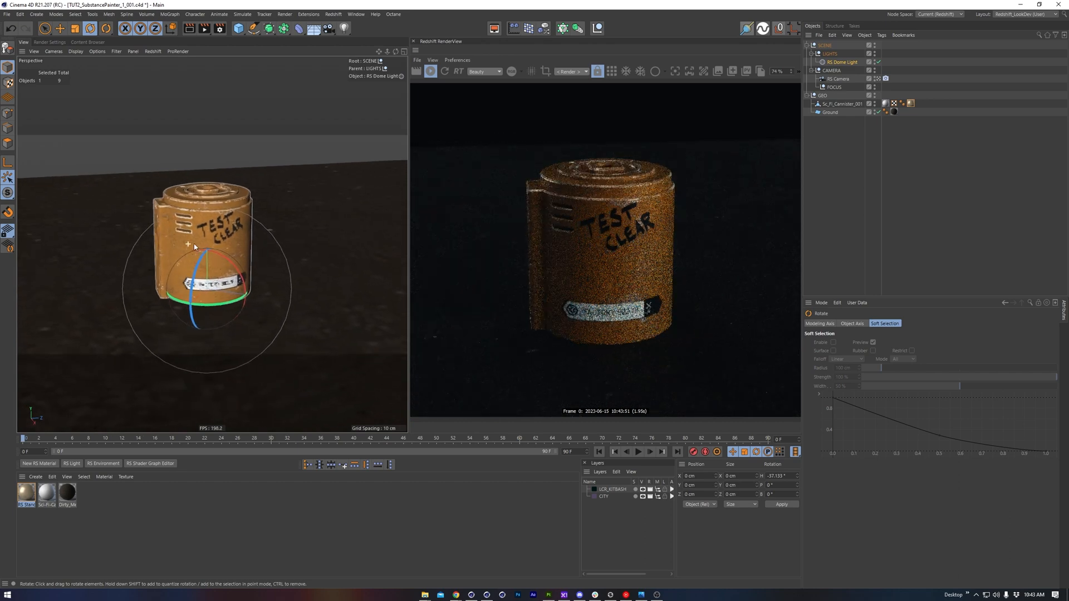